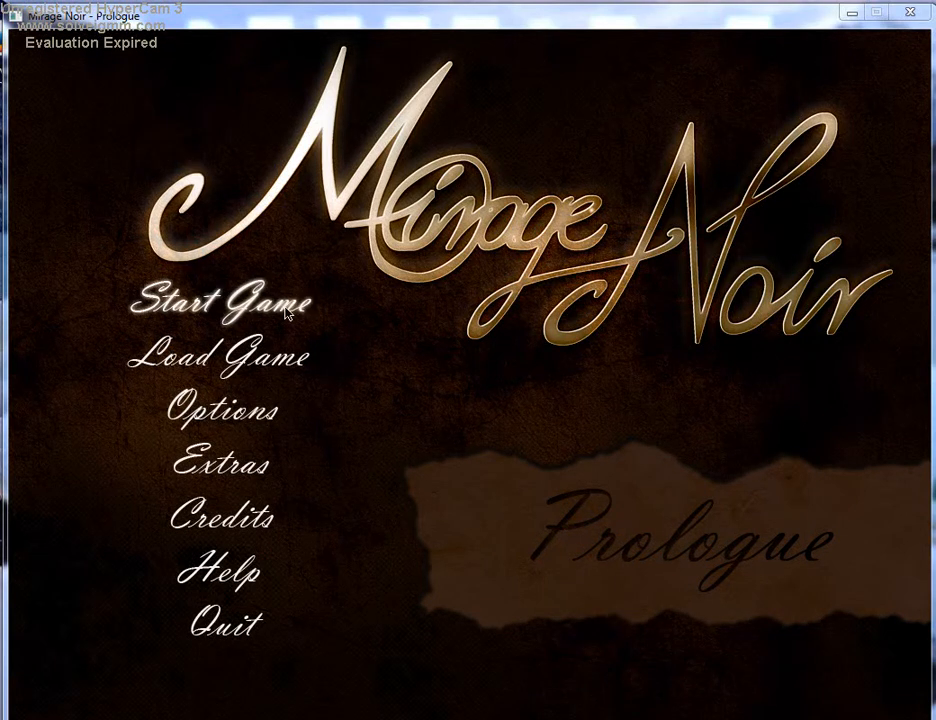
{"action": "mouse_move", "coordinate": [350, 376]}
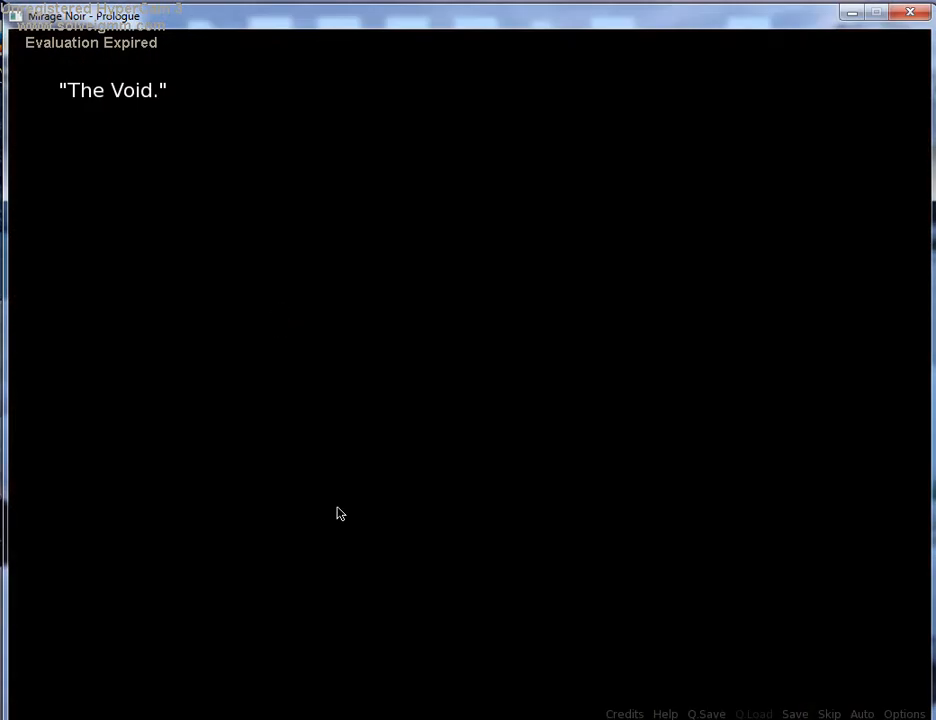
{"action": "mouse_move", "coordinate": [408, 360]}
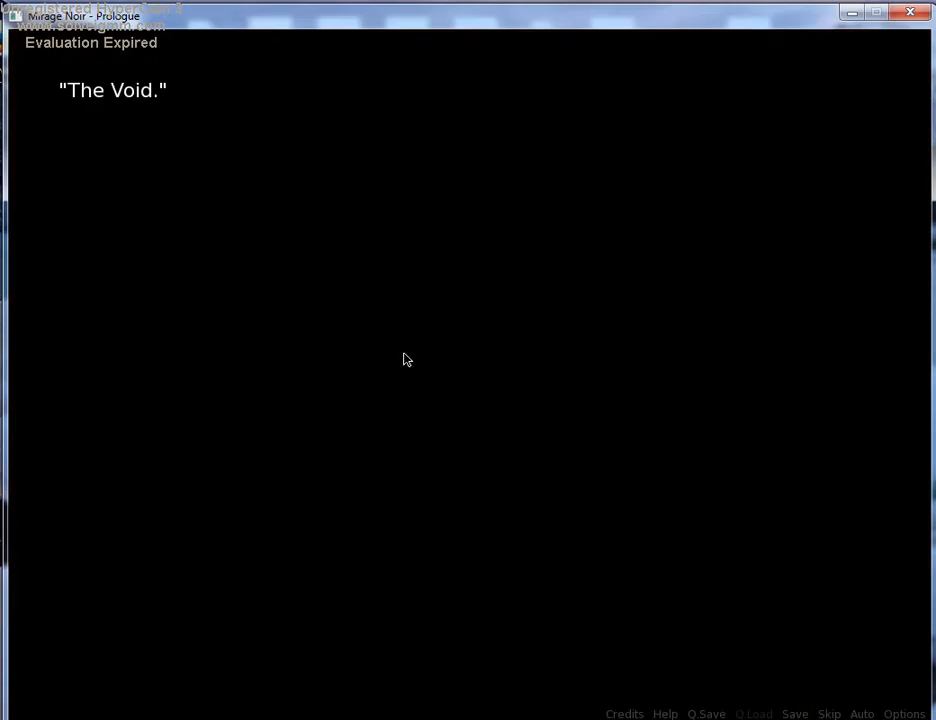
{"action": "mouse_move", "coordinate": [400, 356]}
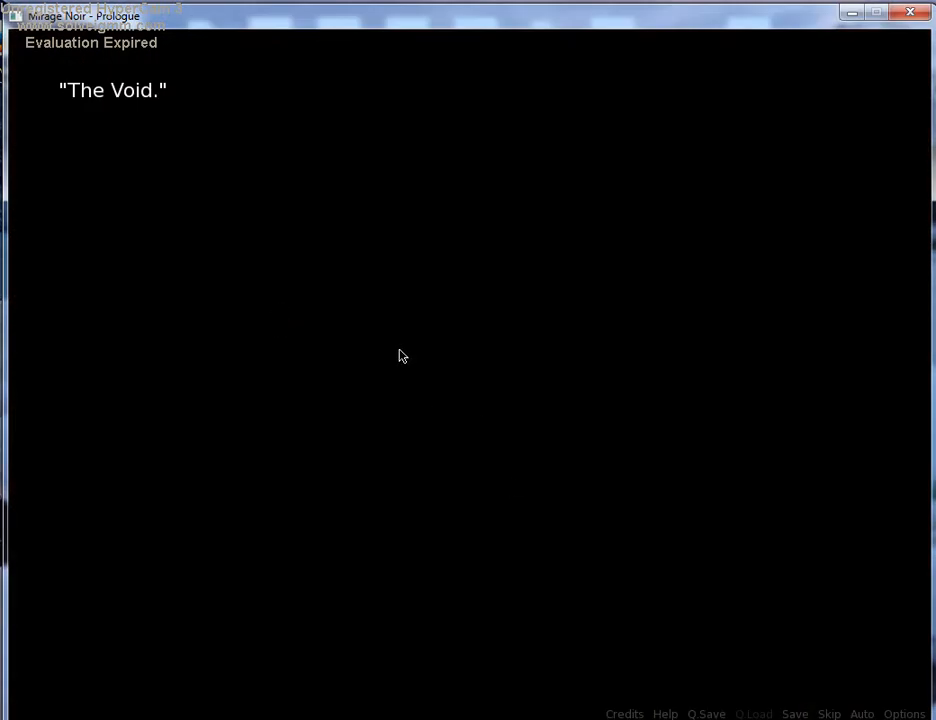
{"action": "mouse_move", "coordinate": [884, 132]}
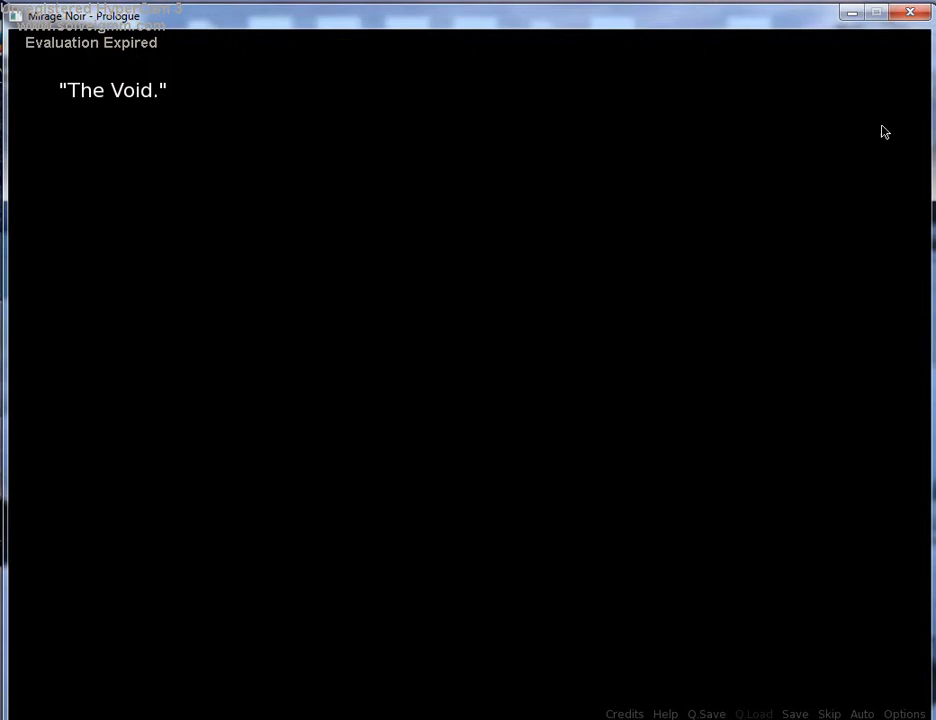
{"action": "mouse_move", "coordinate": [398, 408]}
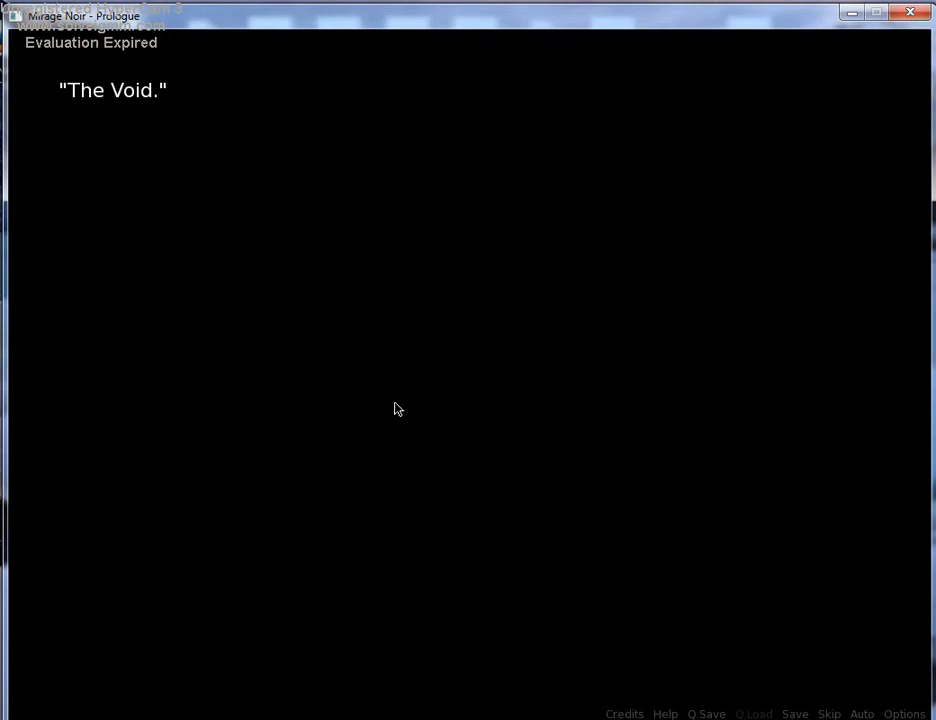
Advance the Void narration past the ruthless emptiness, death and paralysis lines to the crack in the ice
{"action": "left_click", "coordinate": [398, 408]}
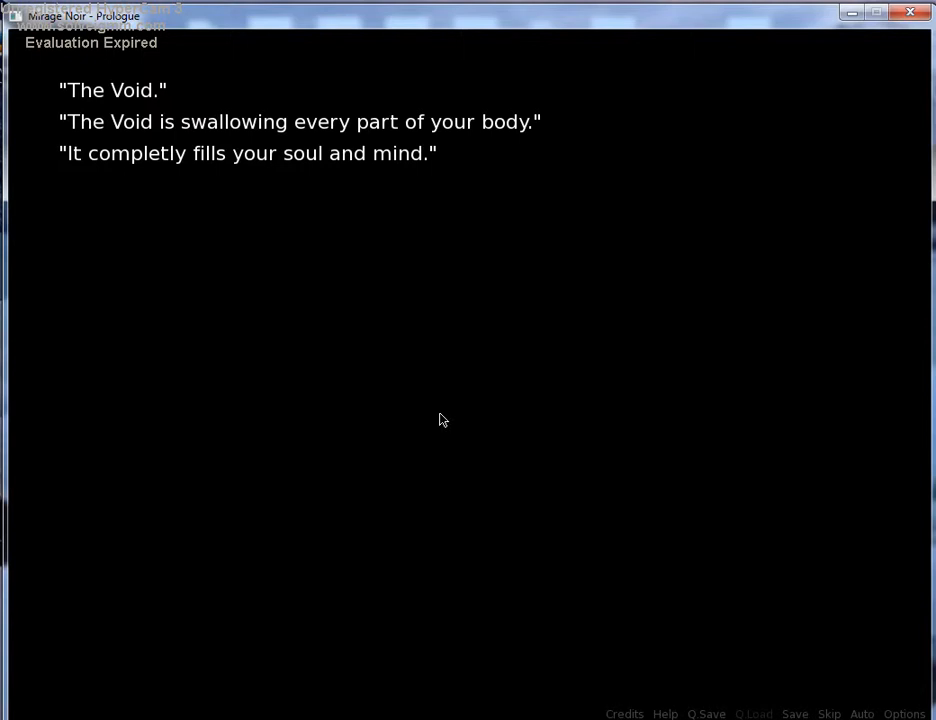
{"action": "left_click", "coordinate": [444, 420]}
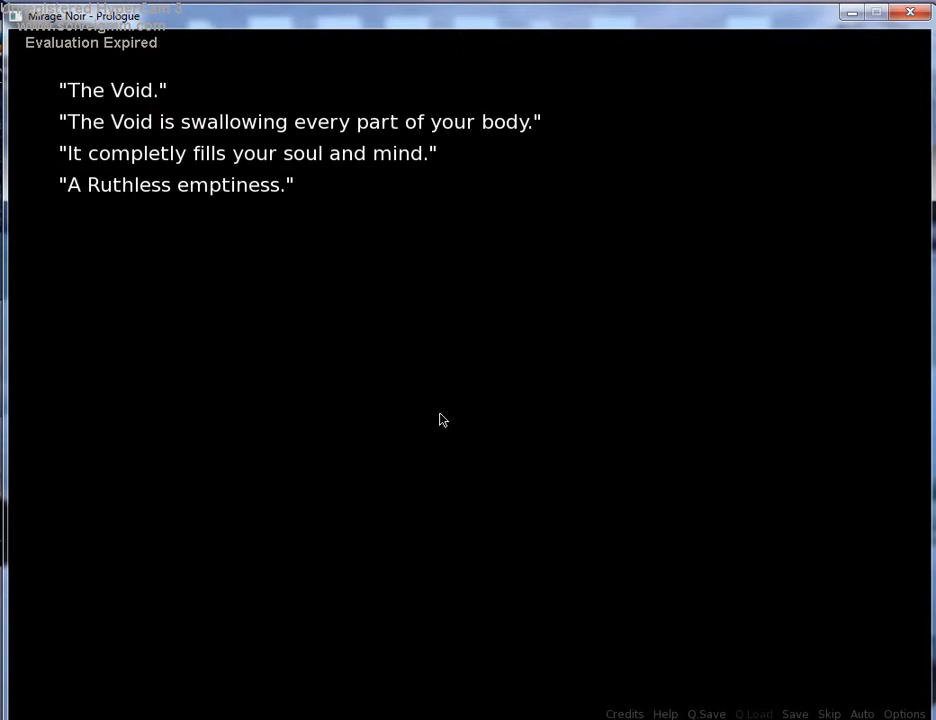
{"action": "left_click", "coordinate": [444, 420]}
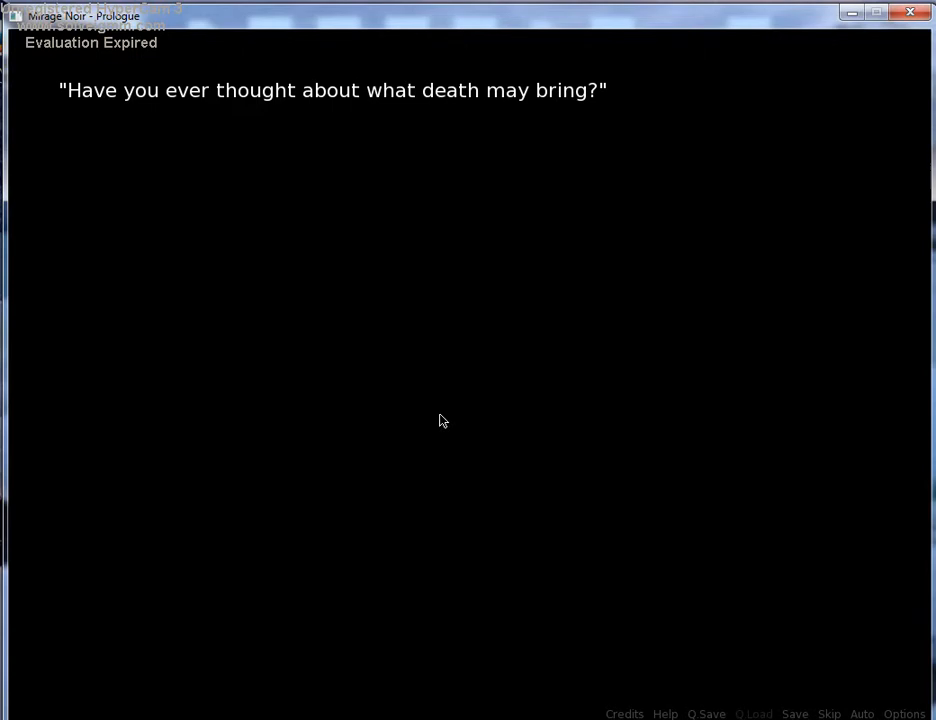
{"action": "left_click", "coordinate": [444, 420]}
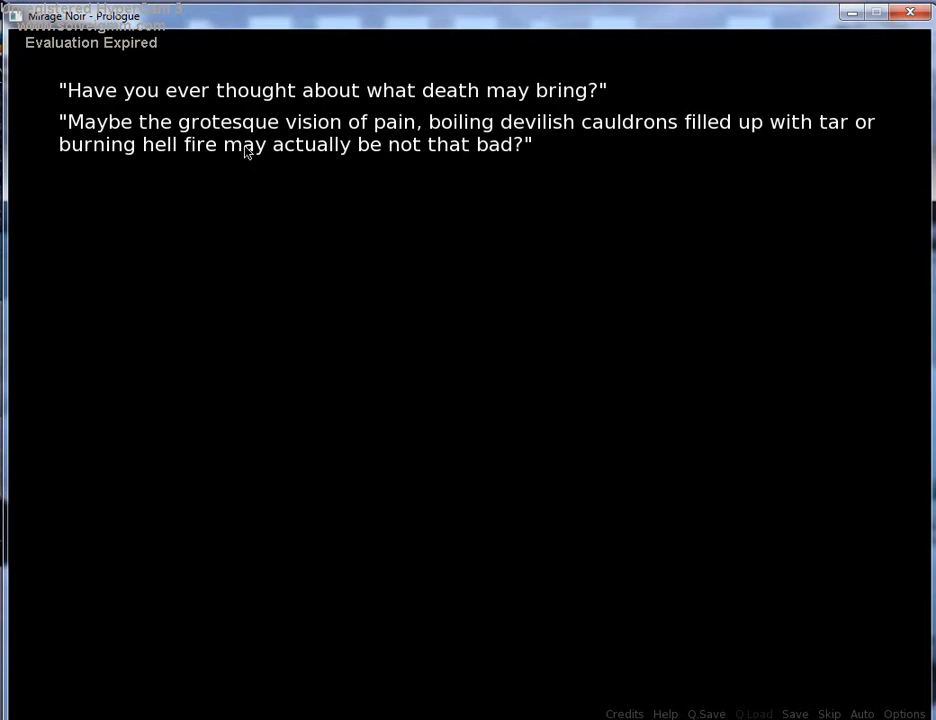
{"action": "mouse_move", "coordinate": [472, 614]}
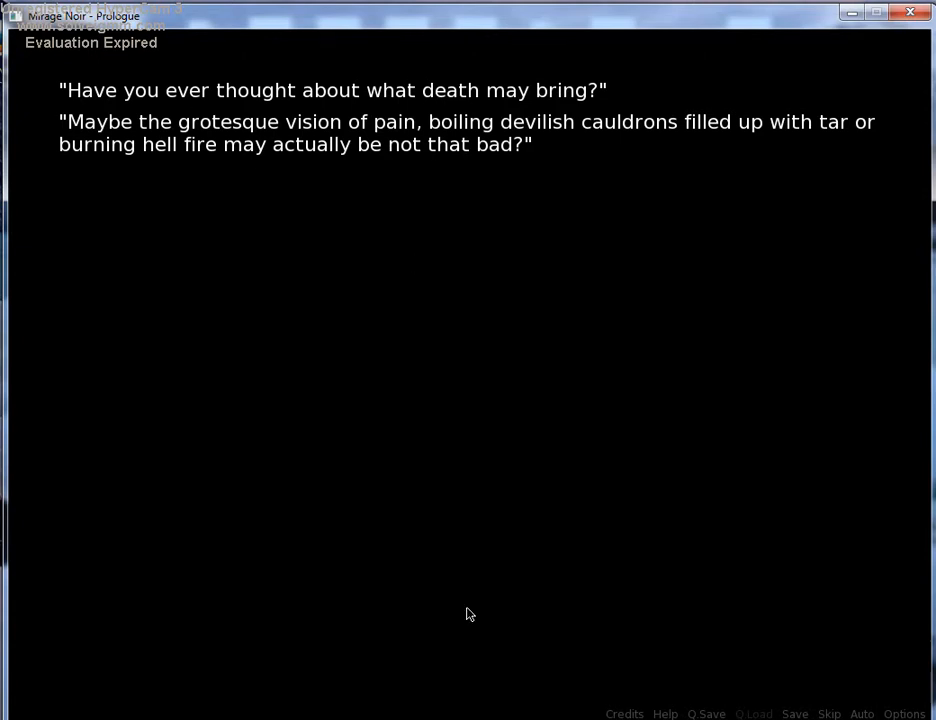
{"action": "mouse_move", "coordinate": [680, 296]}
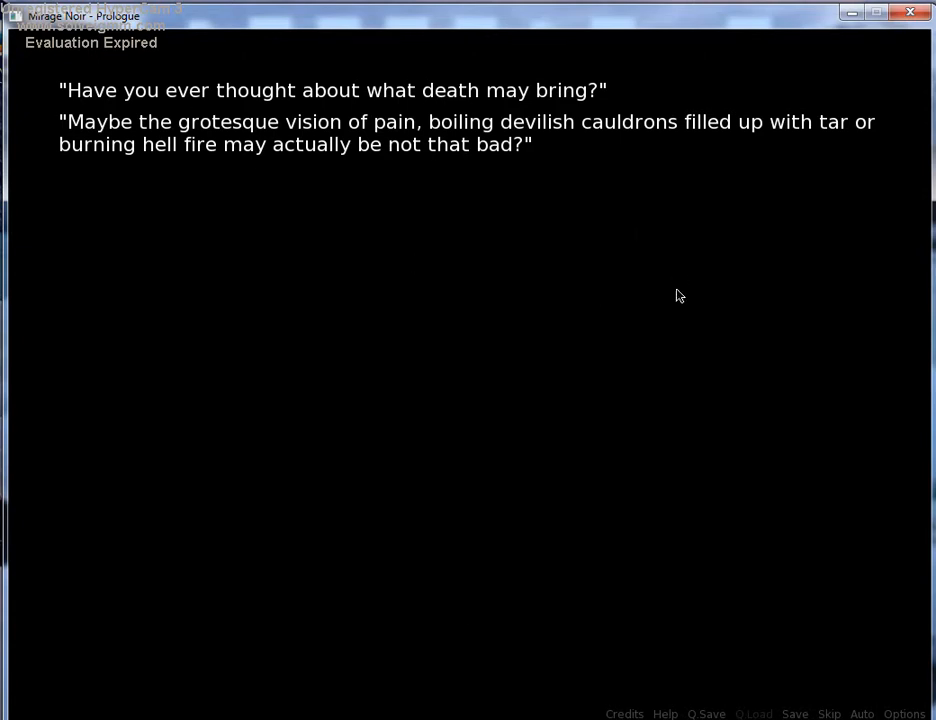
{"action": "mouse_move", "coordinate": [528, 510]}
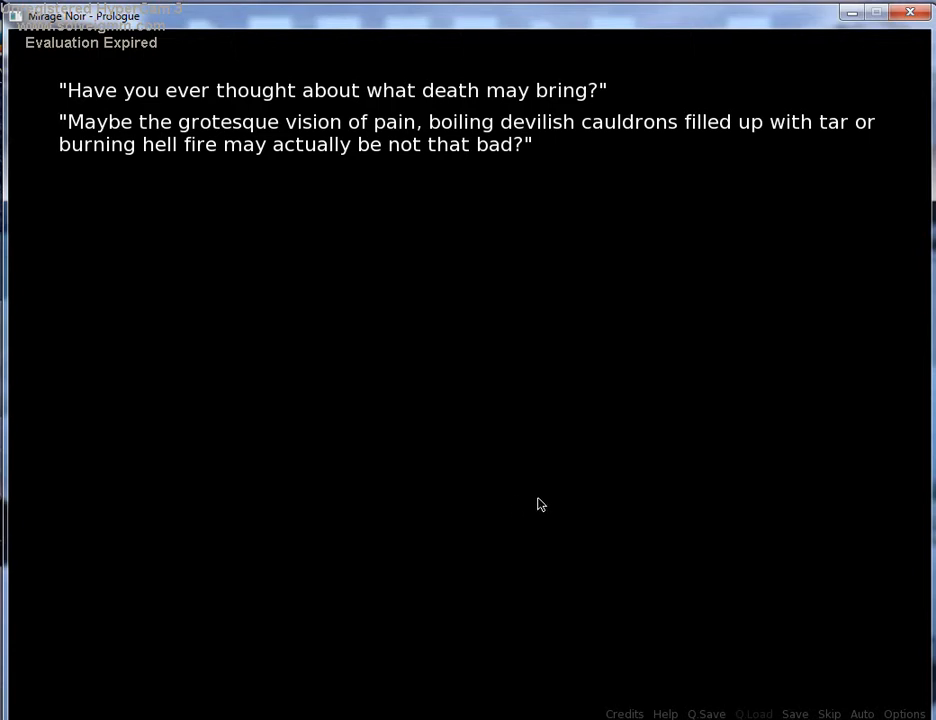
{"action": "mouse_move", "coordinate": [548, 496]}
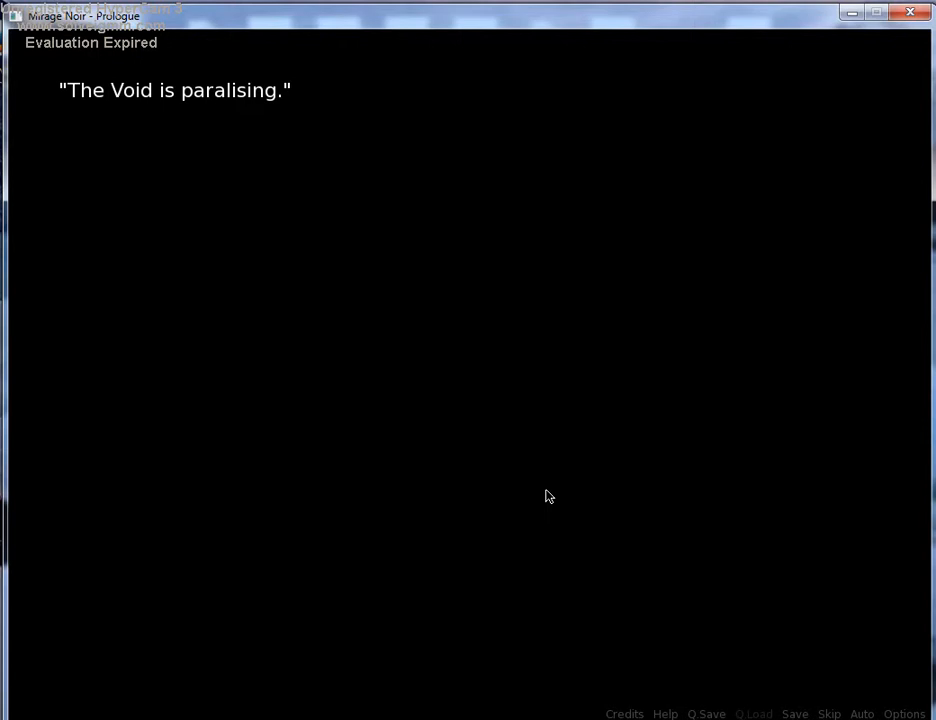
{"action": "mouse_move", "coordinate": [436, 388]}
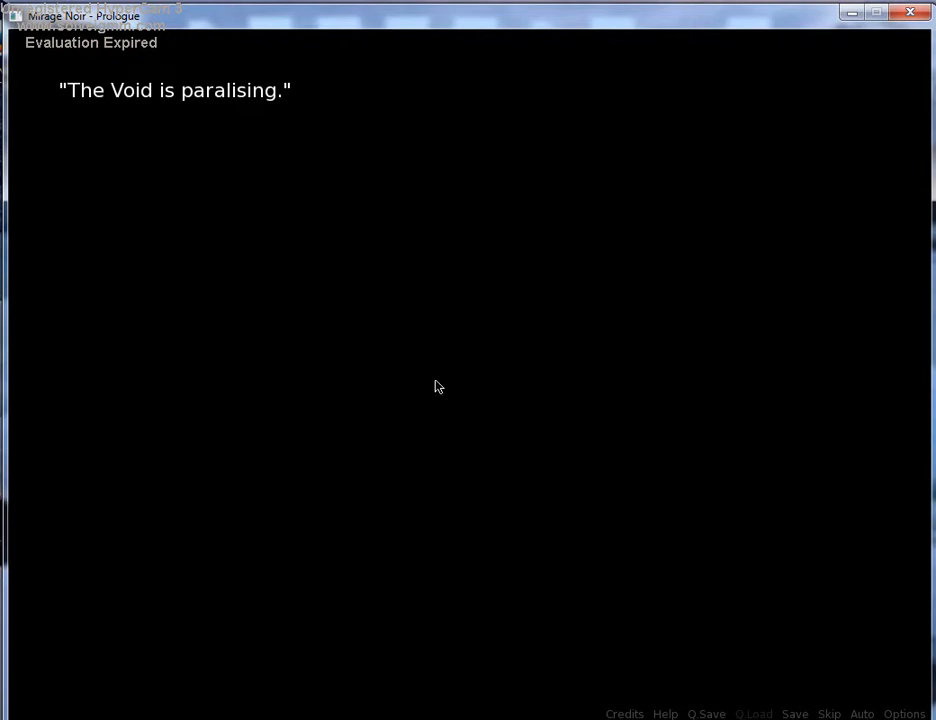
{"action": "mouse_move", "coordinate": [588, 480]}
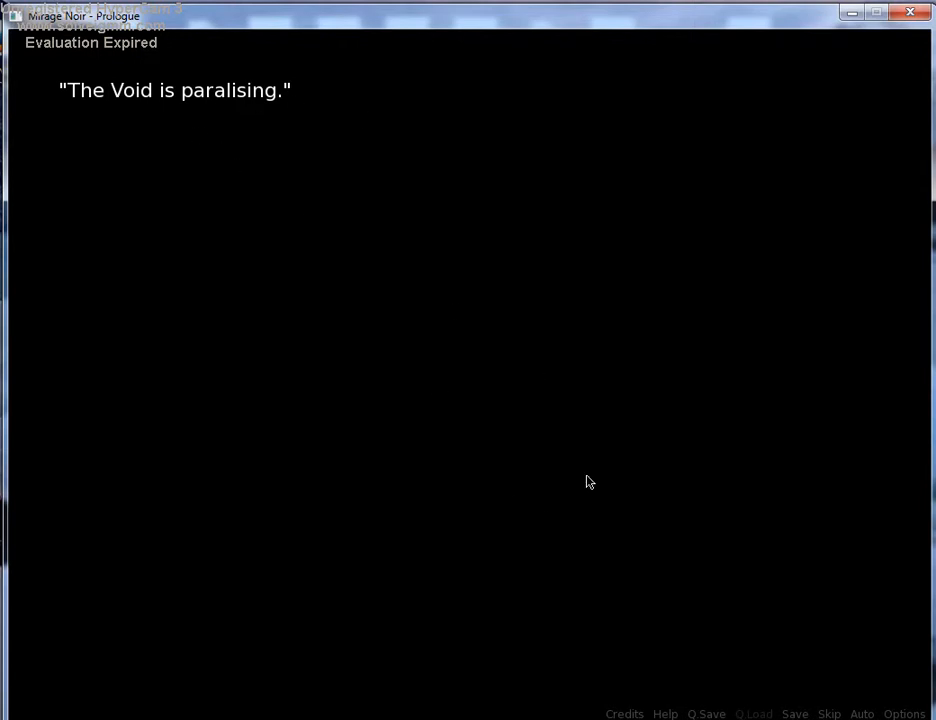
{"action": "left_click", "coordinate": [588, 482]}
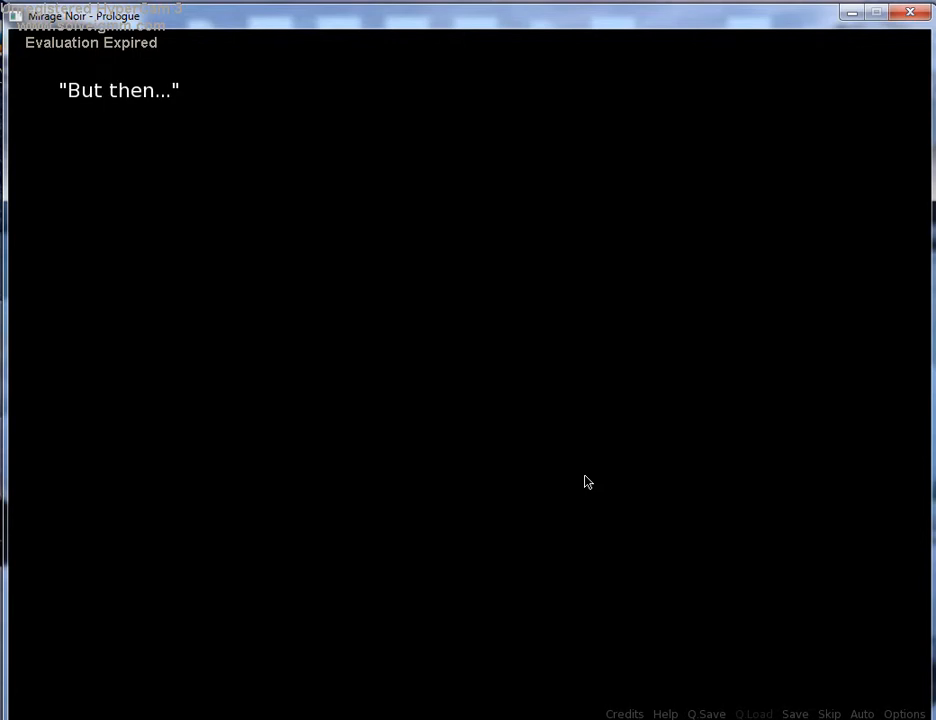
{"action": "left_click", "coordinate": [584, 480]}
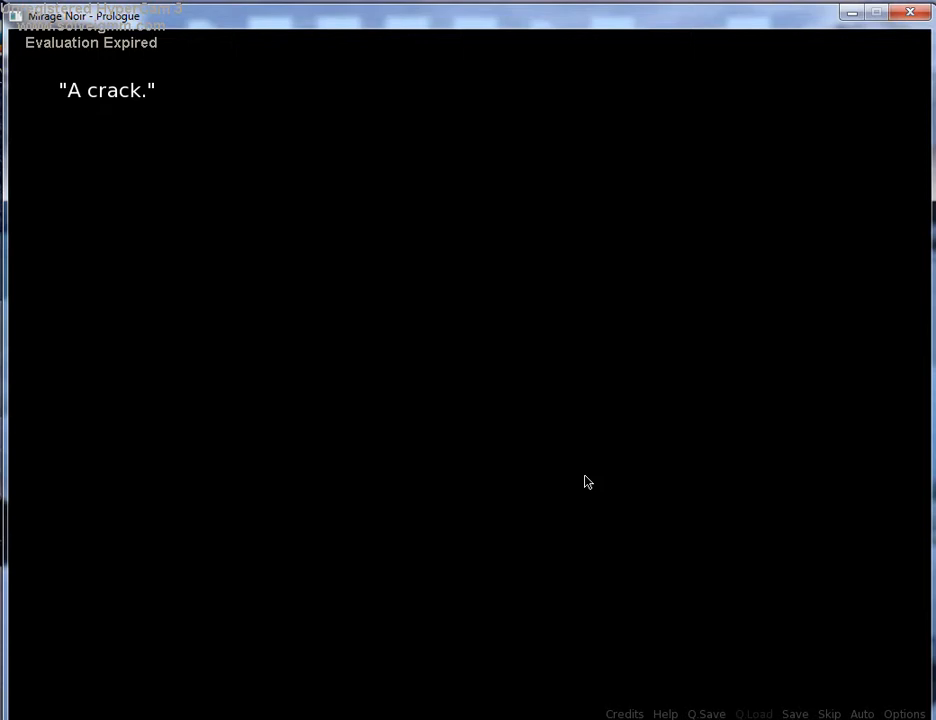
{"action": "left_click", "coordinate": [588, 480]}
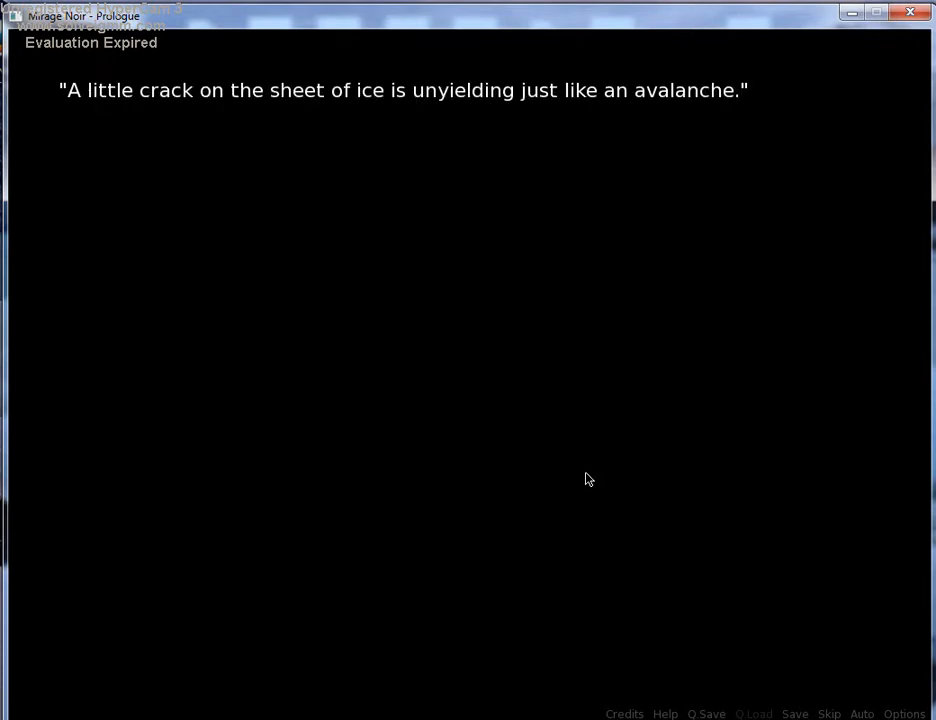
{"action": "mouse_move", "coordinate": [588, 482]}
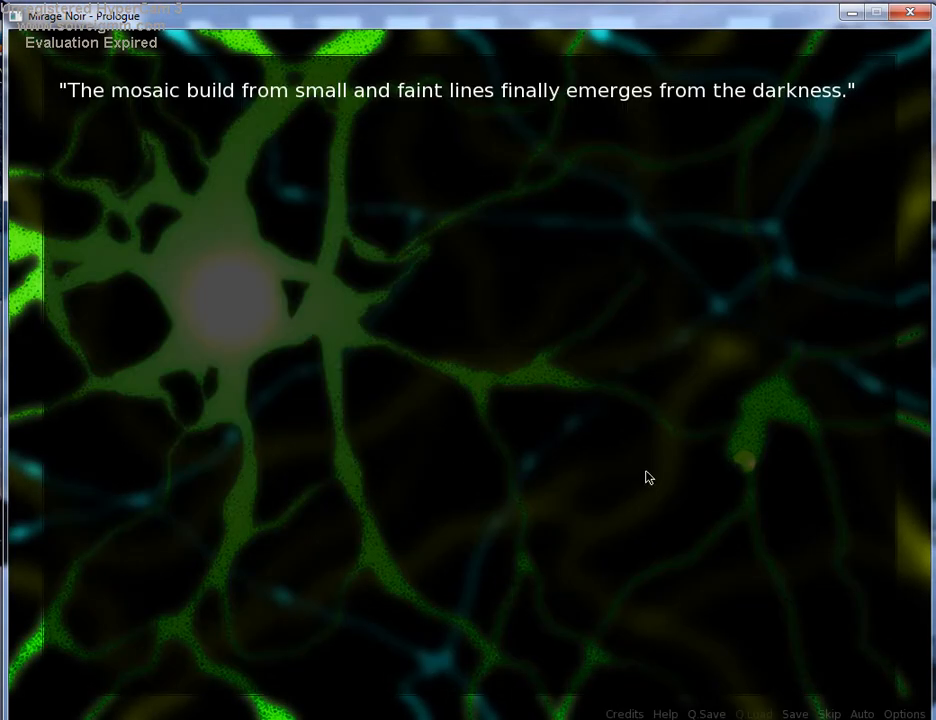
{"action": "mouse_move", "coordinate": [624, 476]}
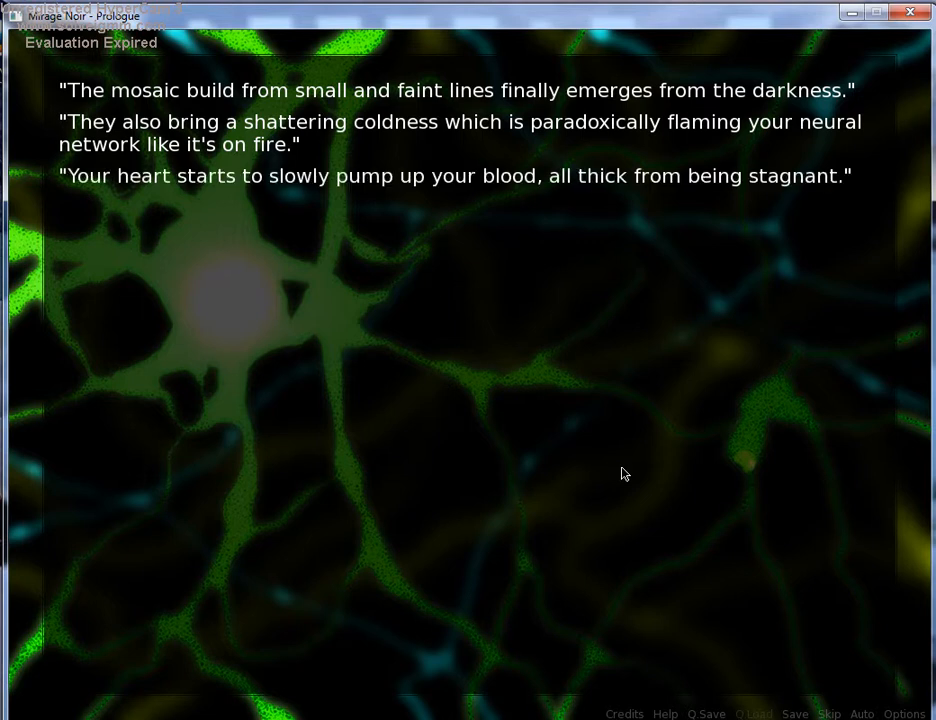
{"action": "mouse_move", "coordinate": [618, 476]}
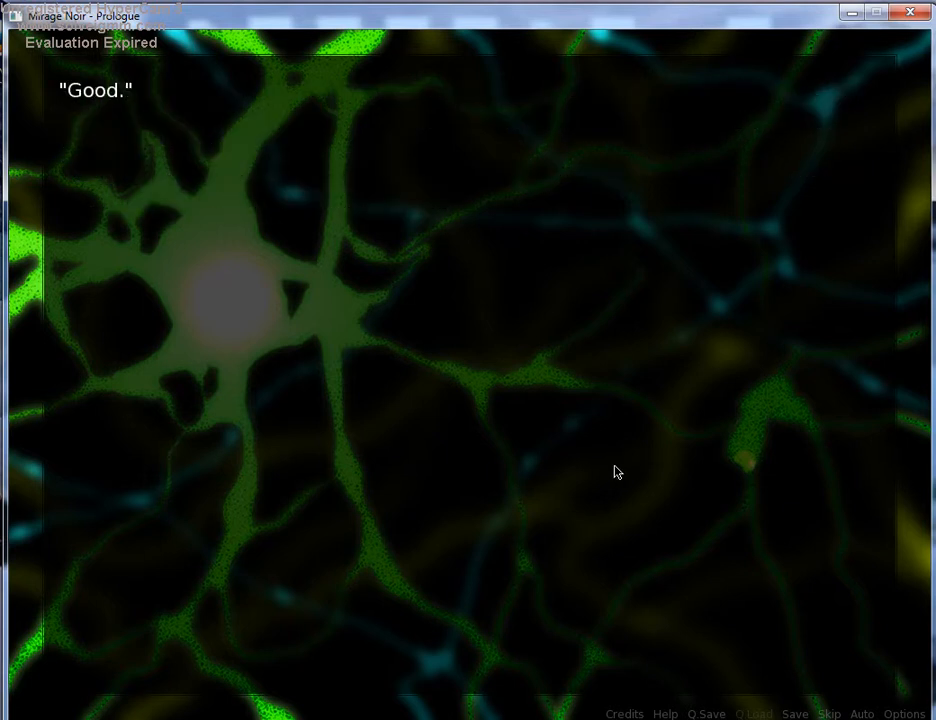
Advance past the line "Good." into the glowing neuron scene narration
{"action": "left_click", "coordinate": [616, 472]}
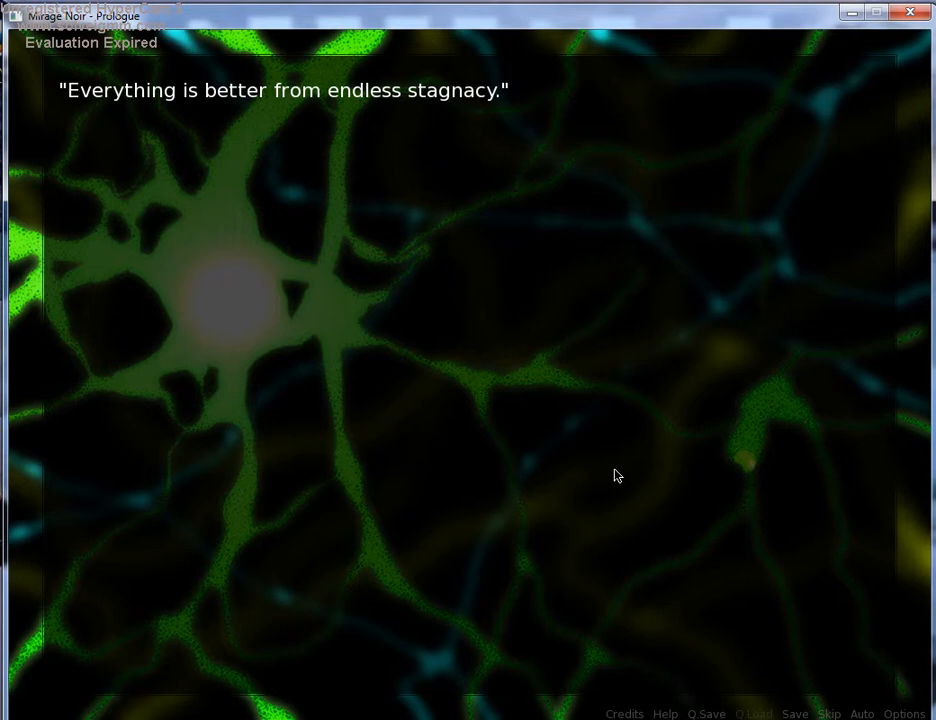
{"action": "mouse_move", "coordinate": [588, 472]}
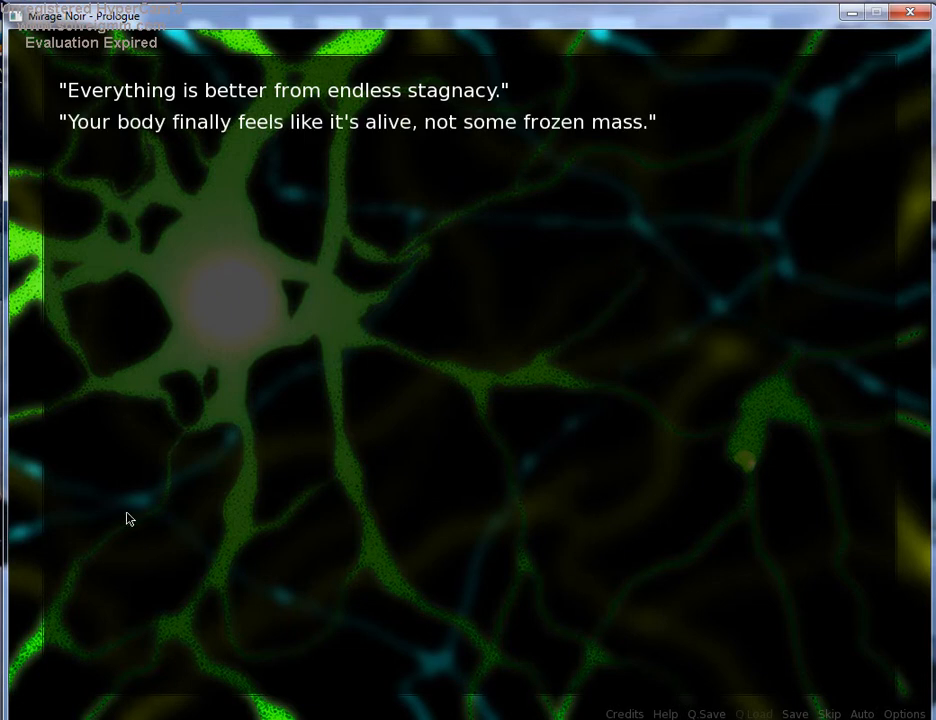
{"action": "mouse_move", "coordinate": [284, 456]}
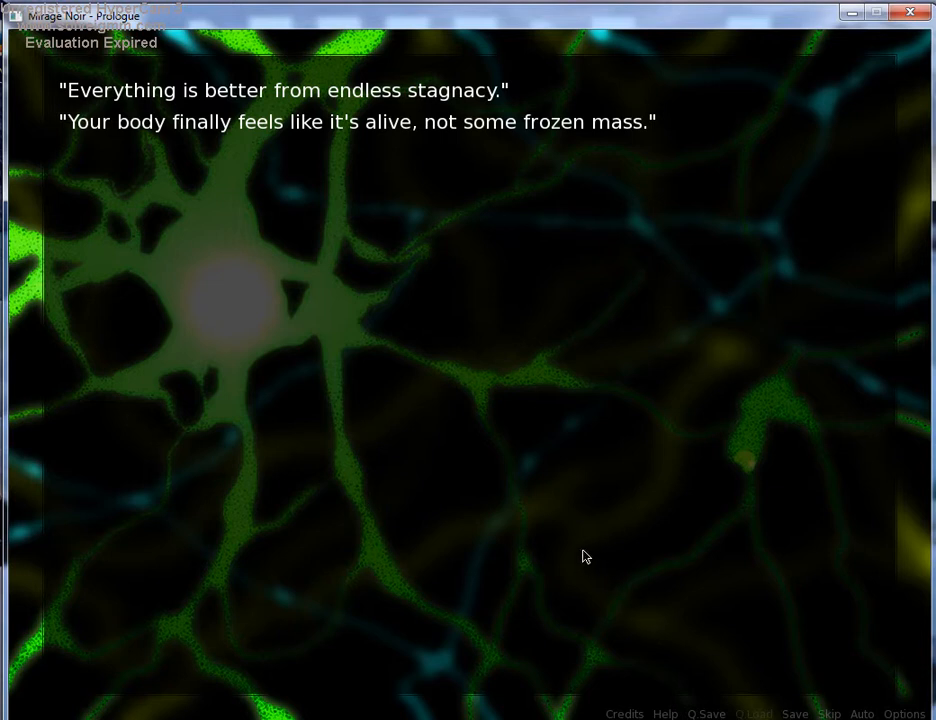
{"action": "mouse_move", "coordinate": [528, 522]}
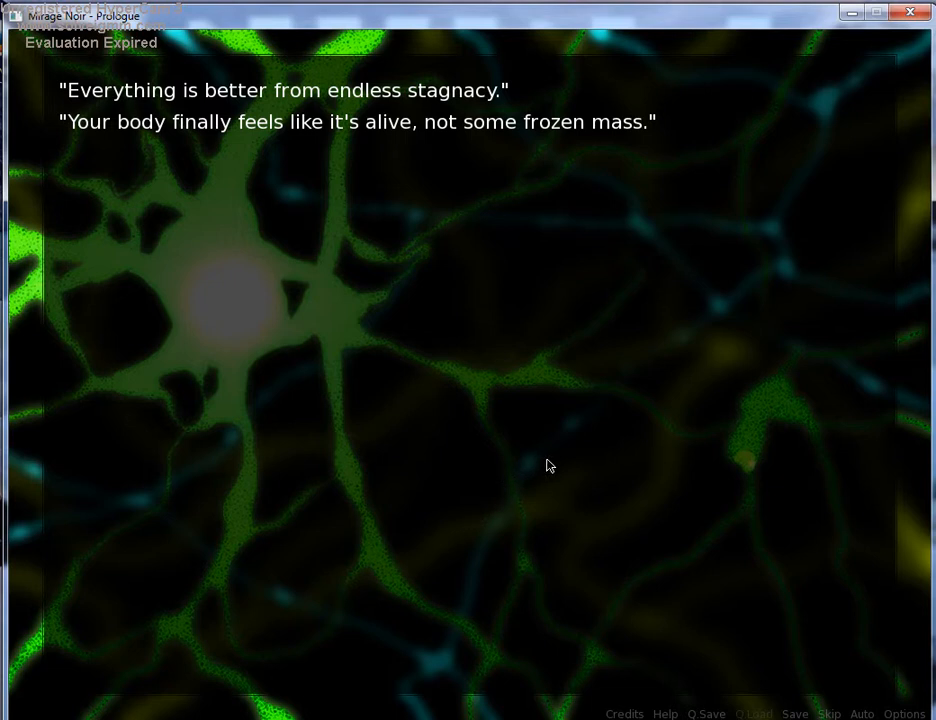
Advance through the brain and fresh air lines to the cold surface passage
{"action": "left_click", "coordinate": [548, 464]}
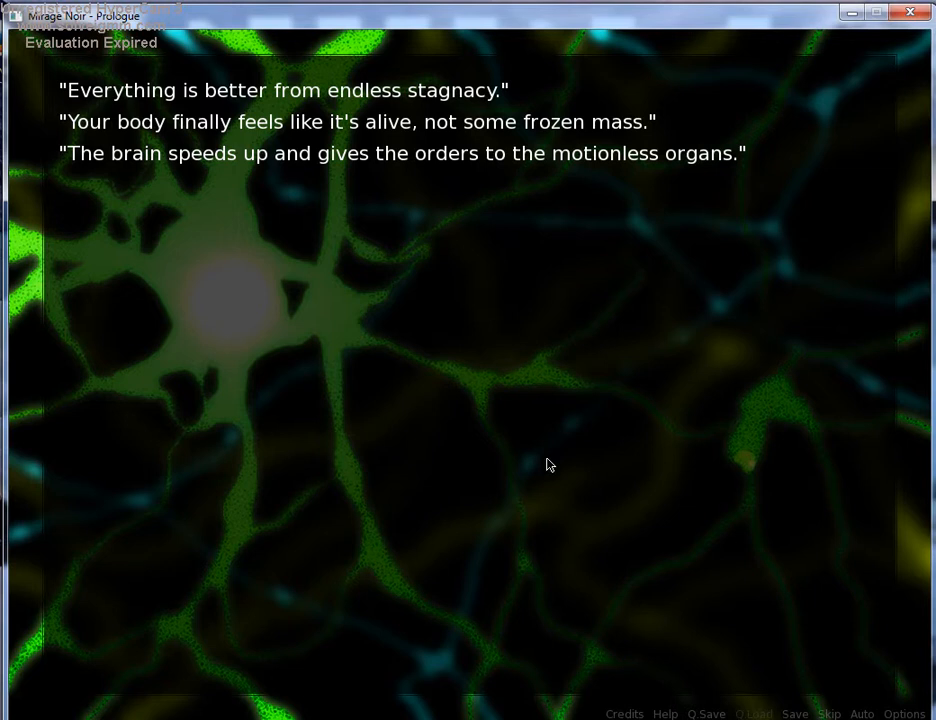
{"action": "mouse_move", "coordinate": [520, 414]}
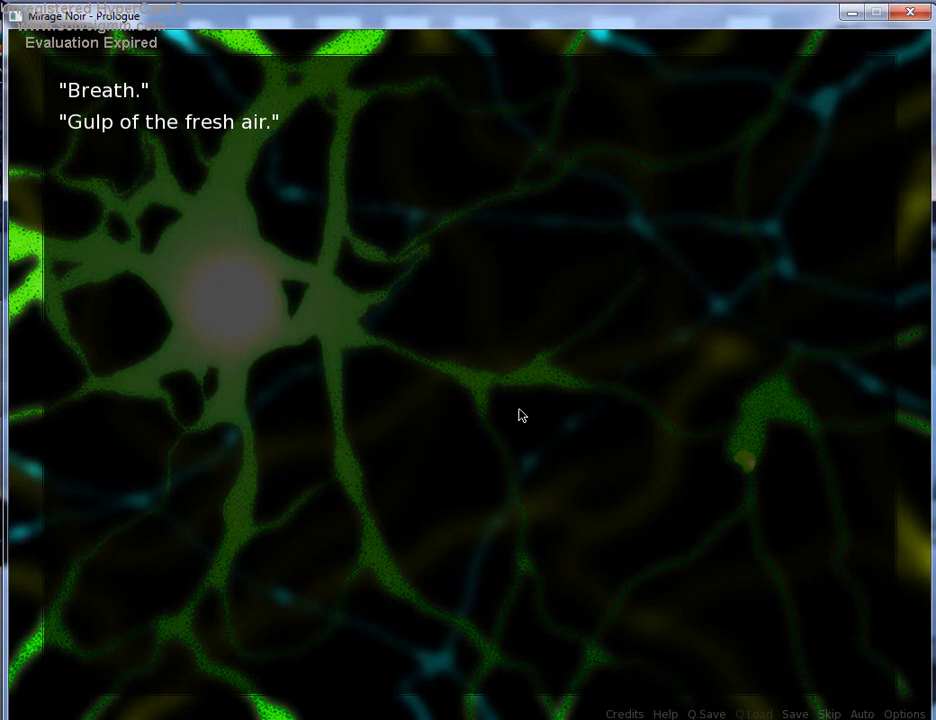
{"action": "left_click", "coordinate": [520, 414]}
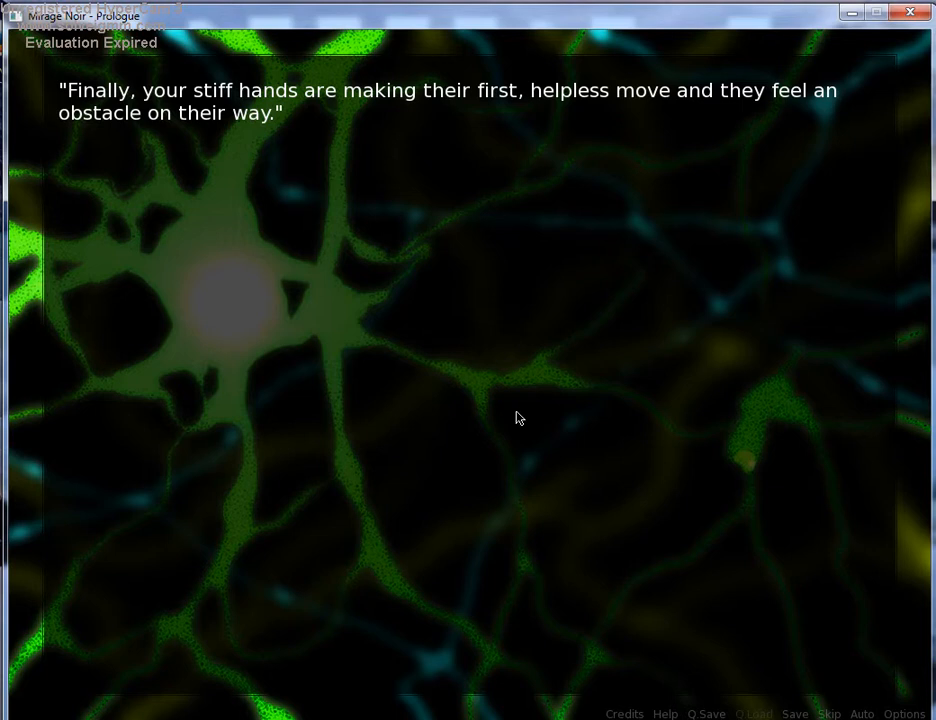
{"action": "mouse_move", "coordinate": [470, 418]}
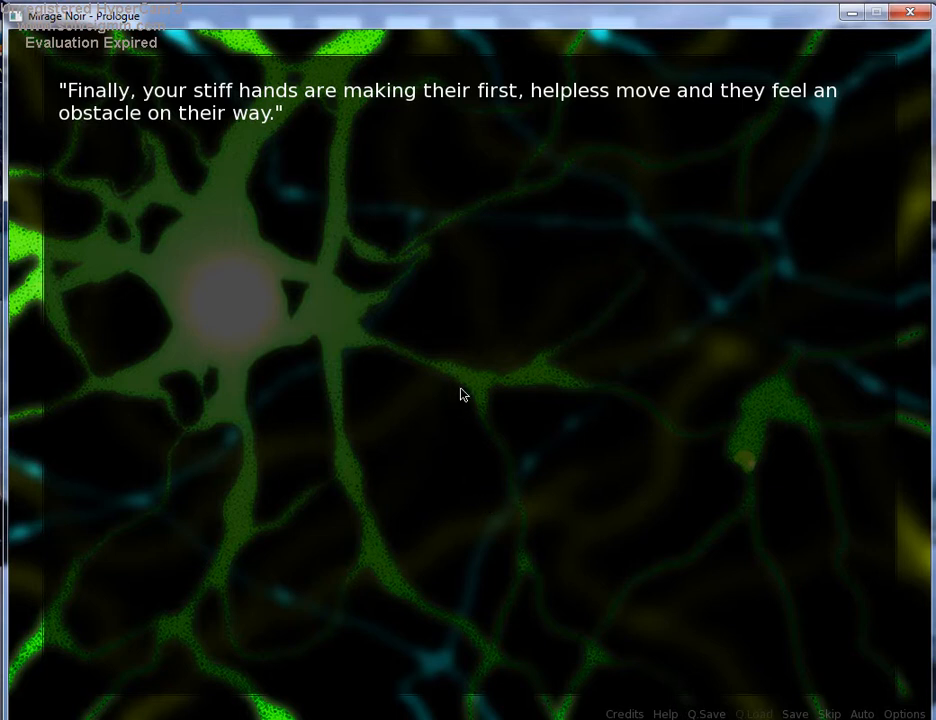
{"action": "left_click", "coordinate": [462, 394]}
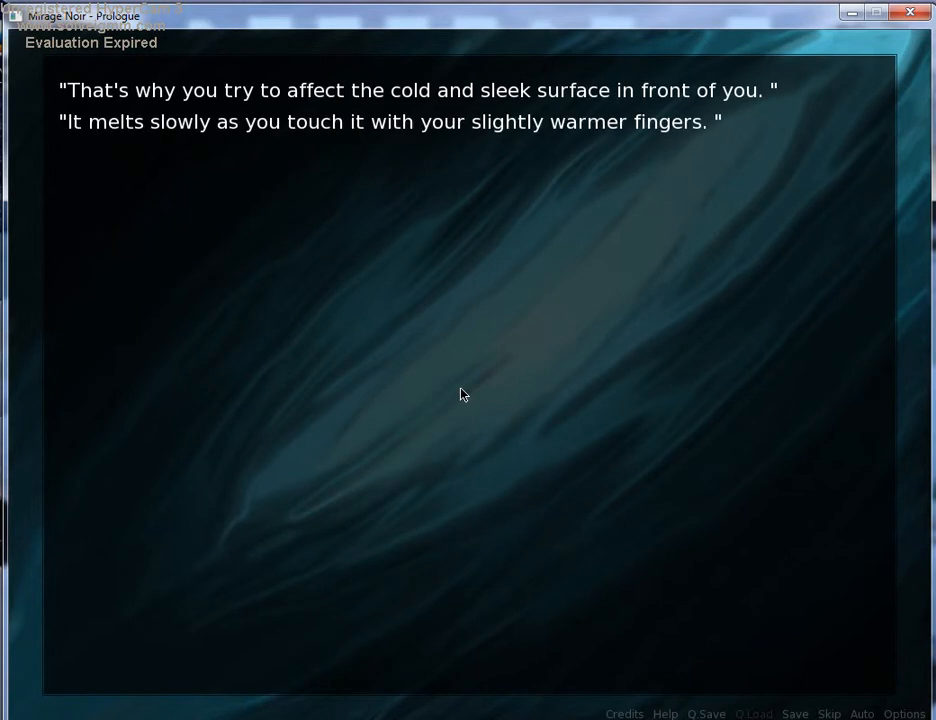
Advance through the fist-smashing and weakened limbs lines to the faint whiz line
{"action": "left_click", "coordinate": [460, 394]}
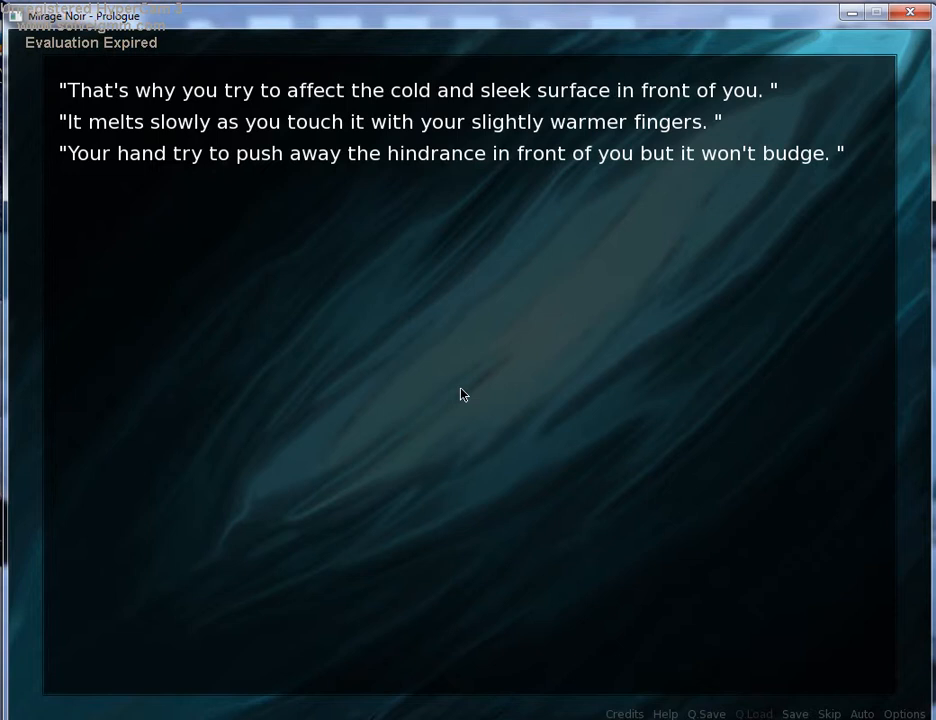
{"action": "mouse_move", "coordinate": [464, 378]}
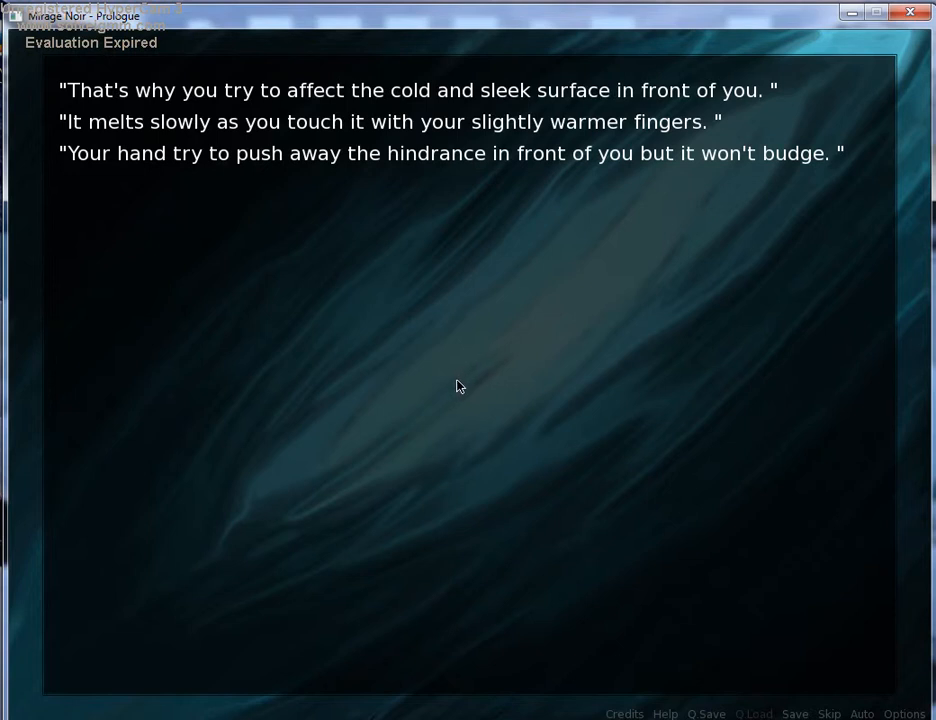
{"action": "left_click", "coordinate": [456, 390]}
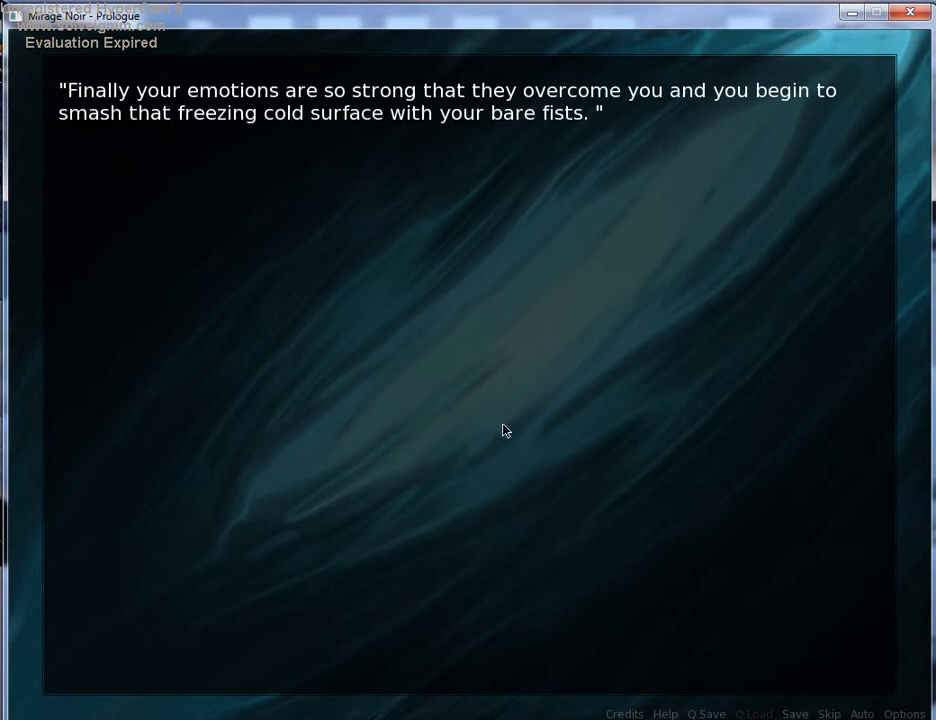
{"action": "mouse_move", "coordinate": [576, 424]}
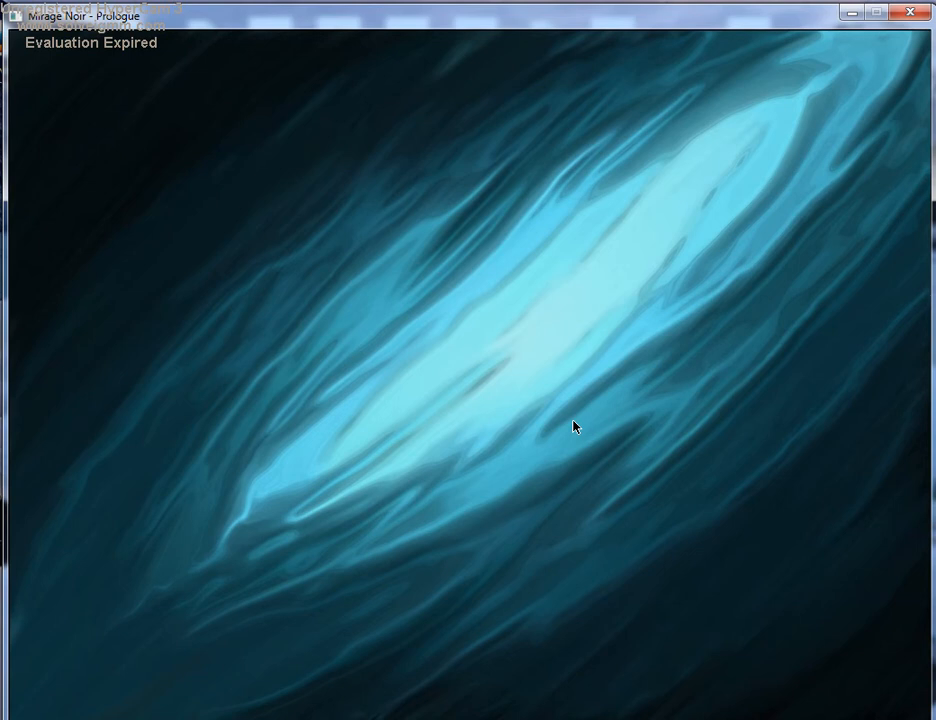
{"action": "left_click", "coordinate": [576, 426]}
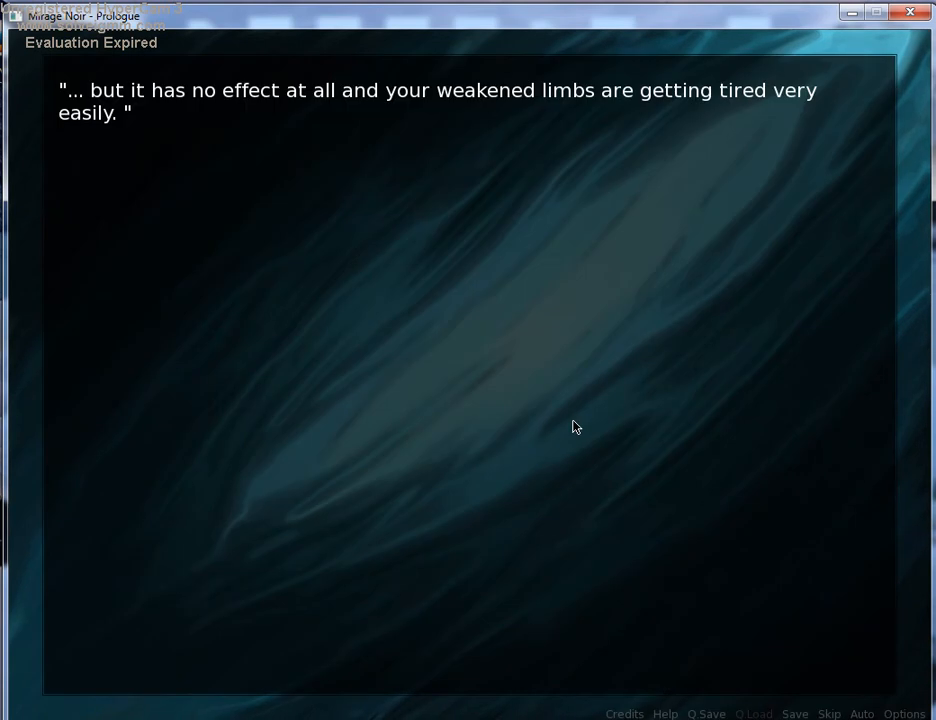
{"action": "mouse_move", "coordinate": [508, 508]}
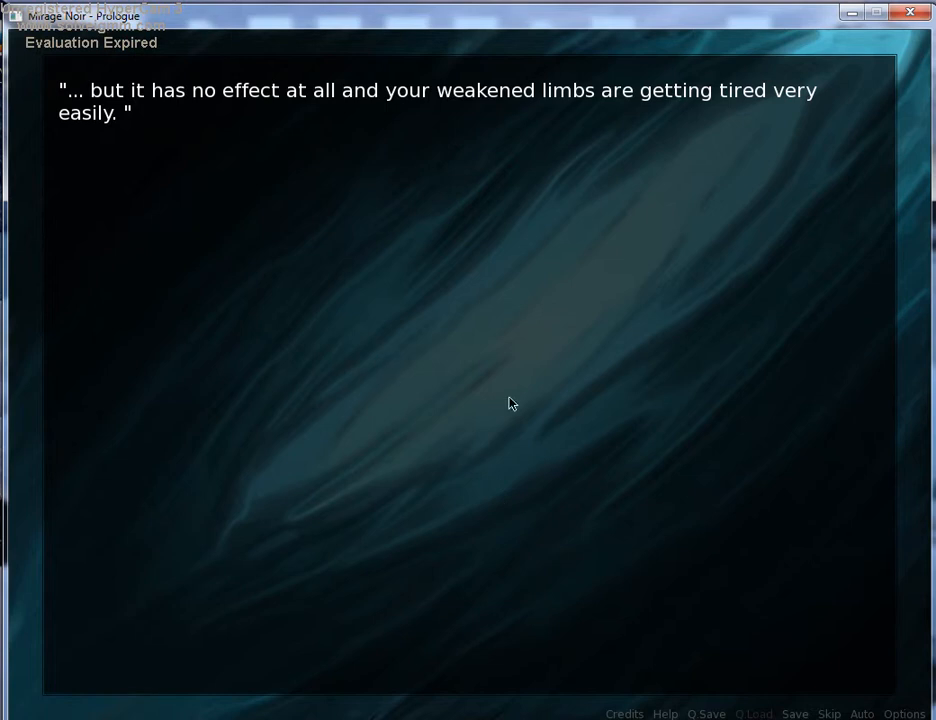
{"action": "mouse_move", "coordinate": [528, 380]}
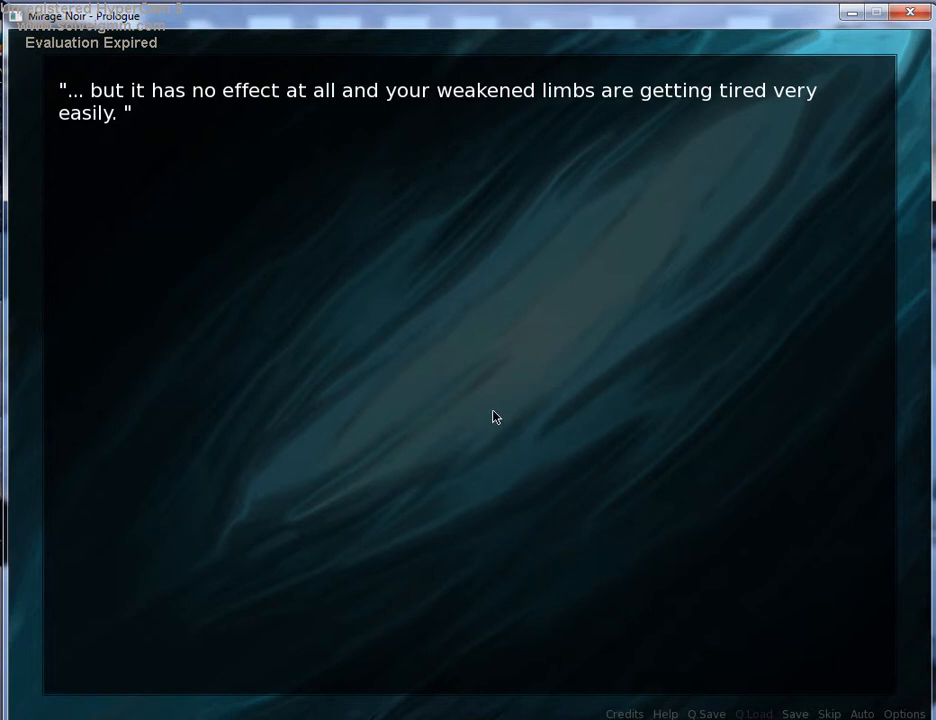
{"action": "mouse_move", "coordinate": [500, 410]}
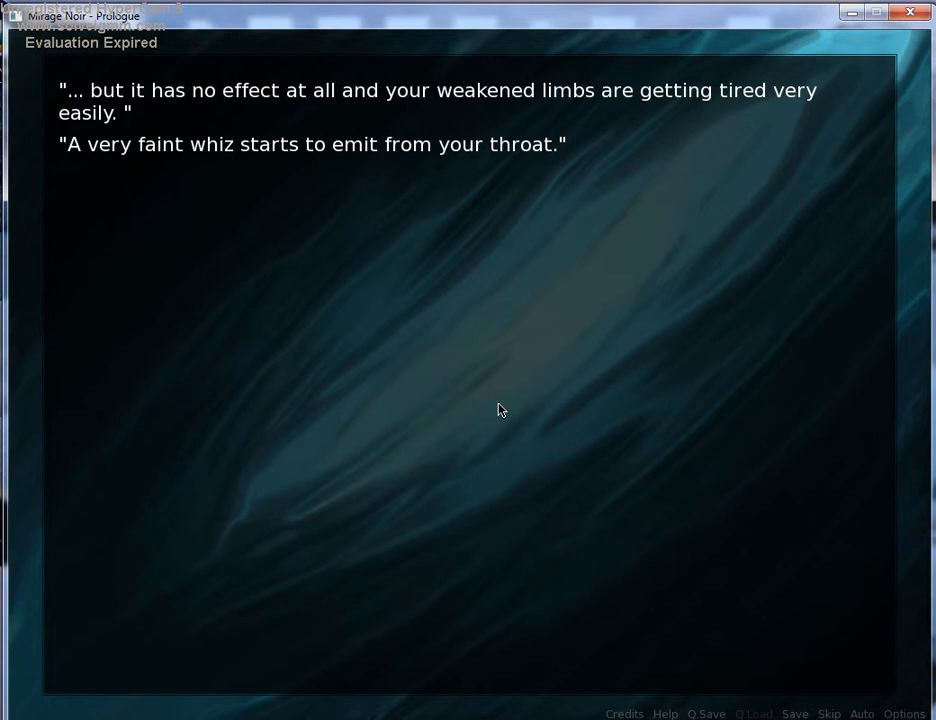
{"action": "left_click", "coordinate": [500, 408]}
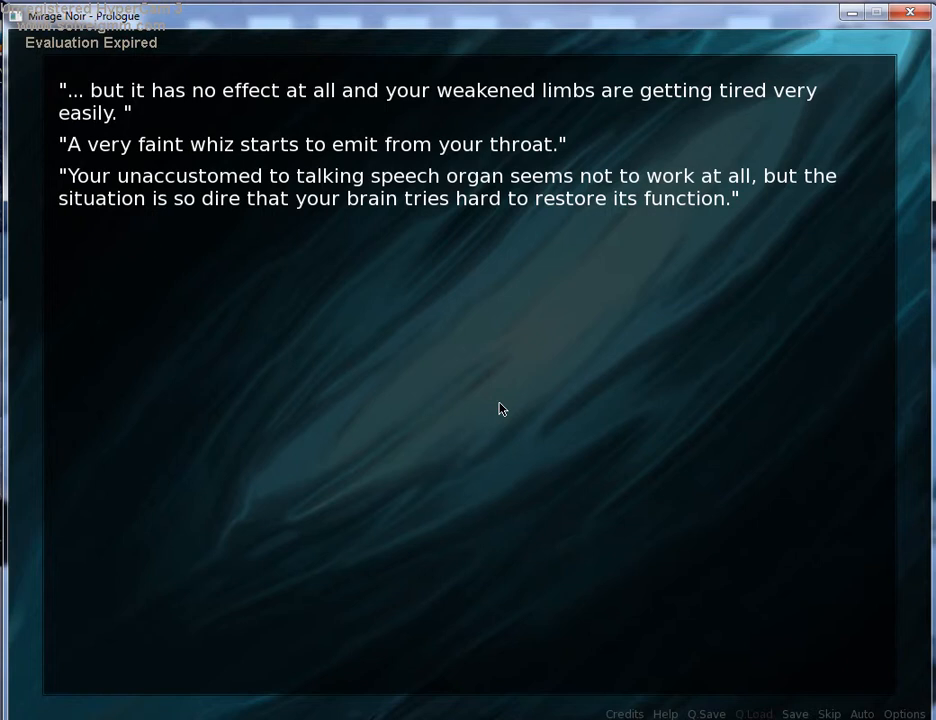
{"action": "mouse_move", "coordinate": [492, 402]}
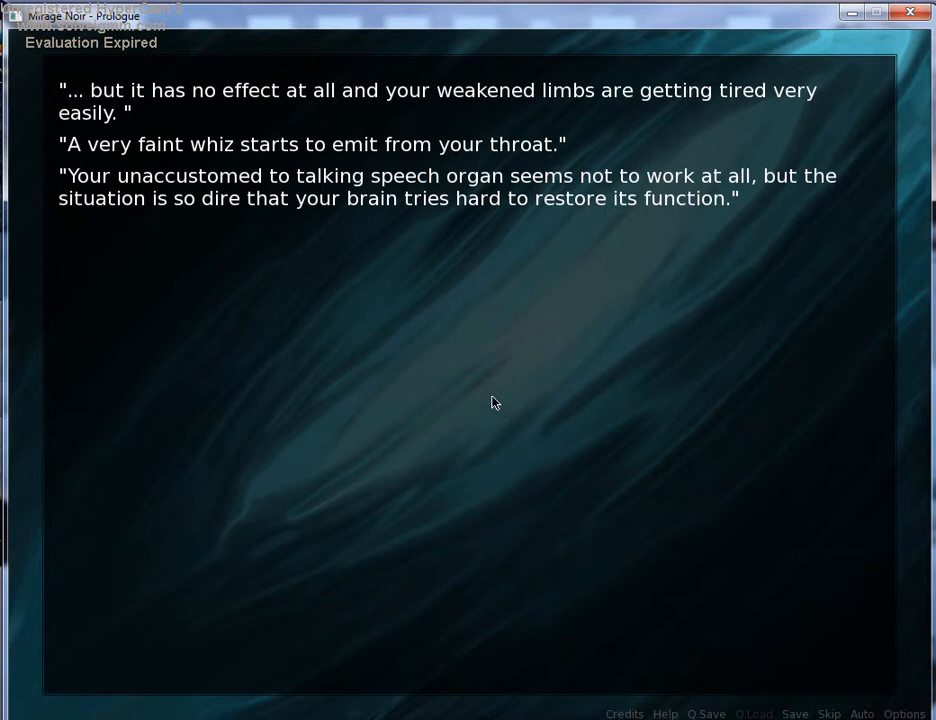
{"action": "mouse_move", "coordinate": [484, 280]}
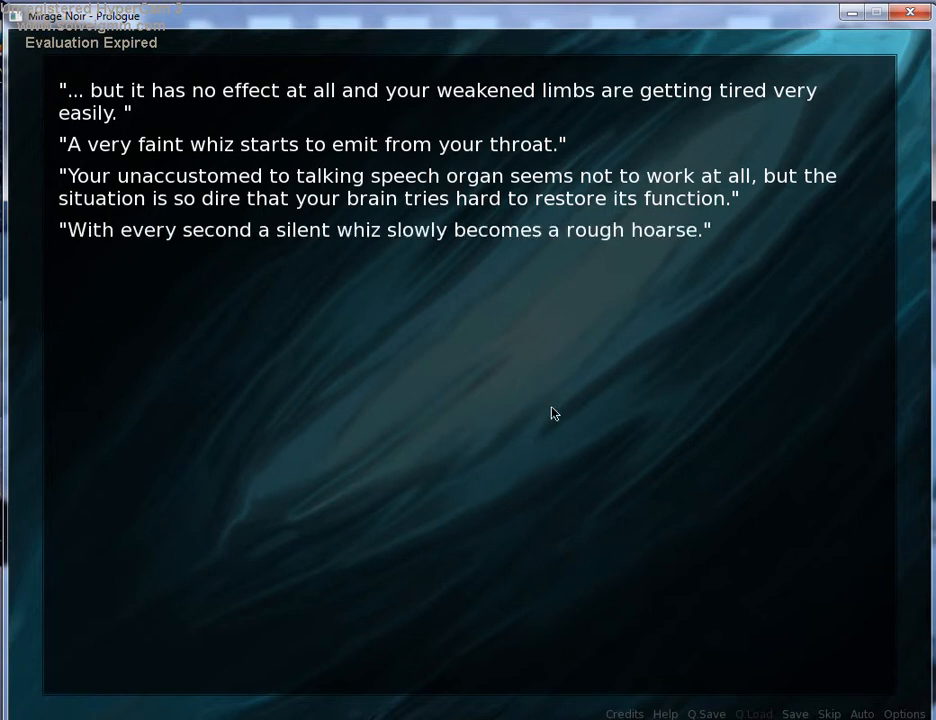
{"action": "mouse_move", "coordinate": [370, 240]}
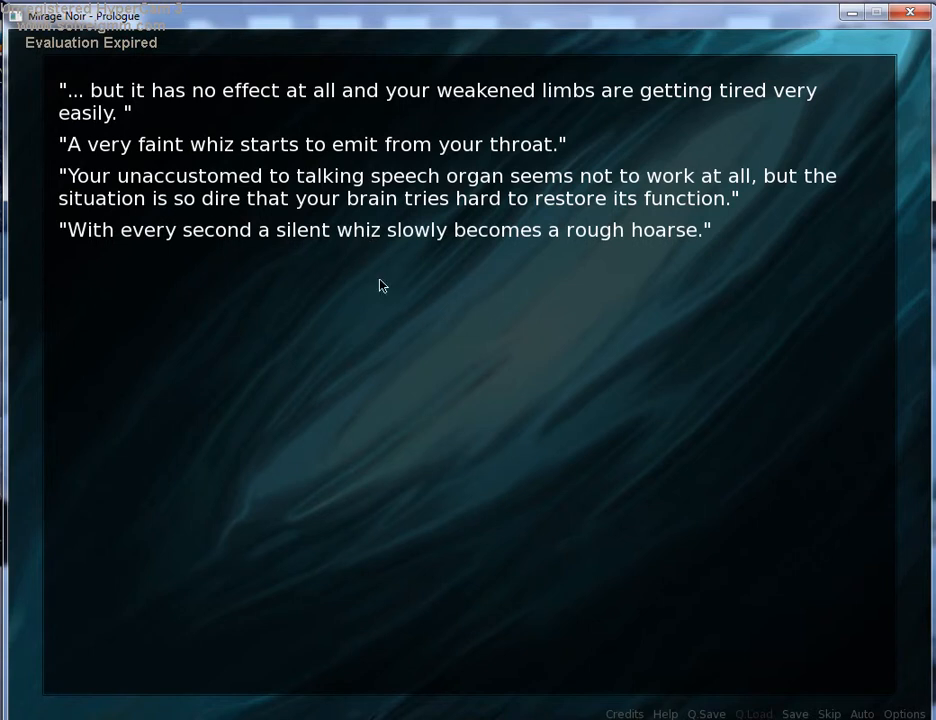
{"action": "mouse_move", "coordinate": [476, 332]}
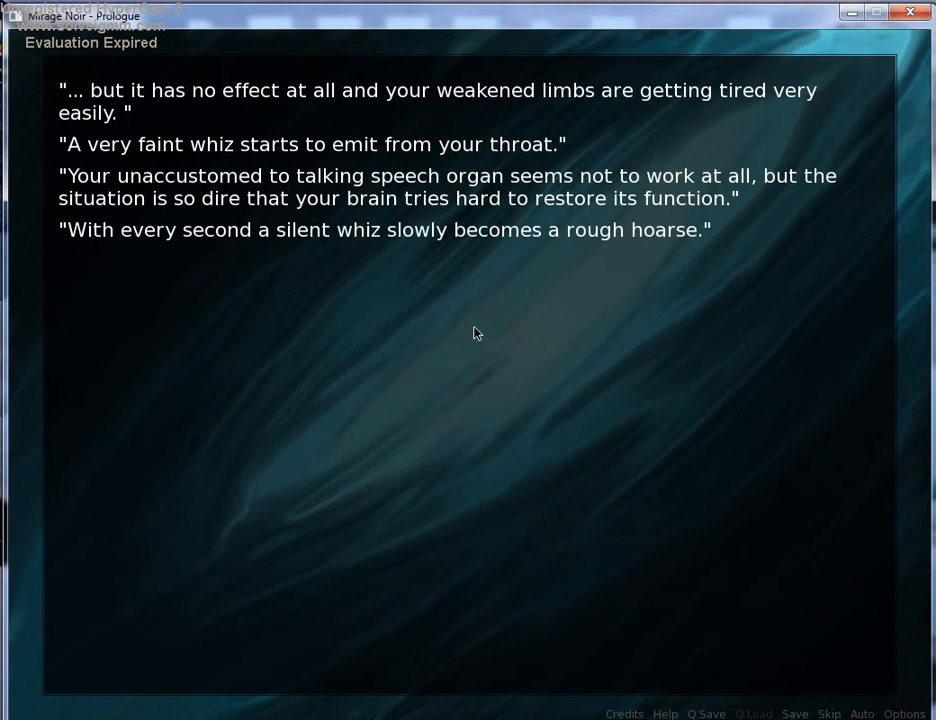
{"action": "mouse_move", "coordinate": [540, 456]}
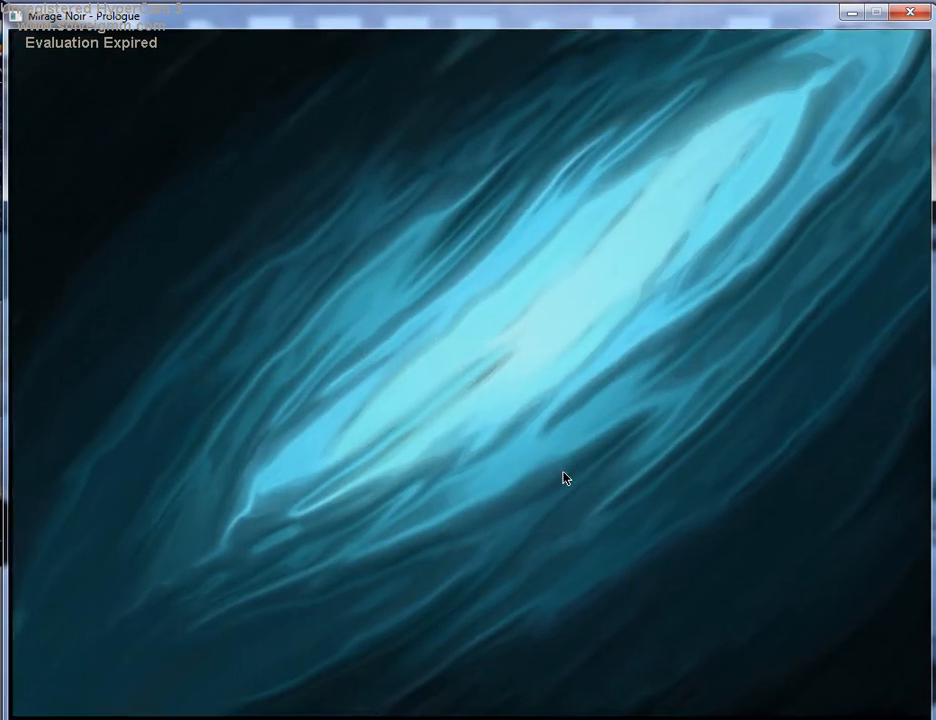
Advance past the regained control and "...and finally" lines through the gurgling shriek line
{"action": "left_click", "coordinate": [564, 478]}
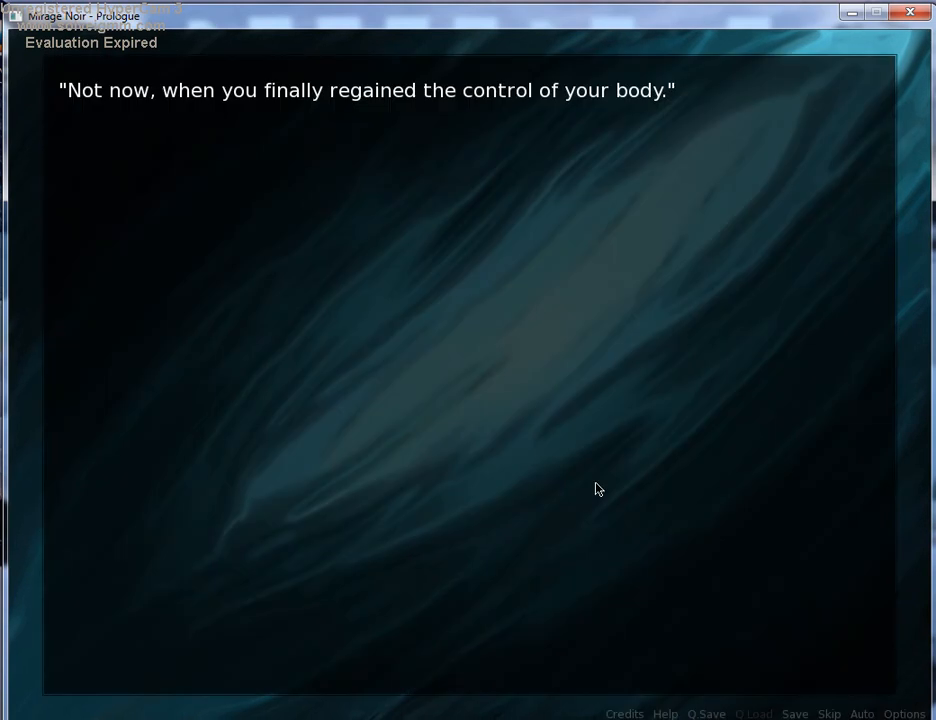
{"action": "mouse_move", "coordinate": [520, 356]}
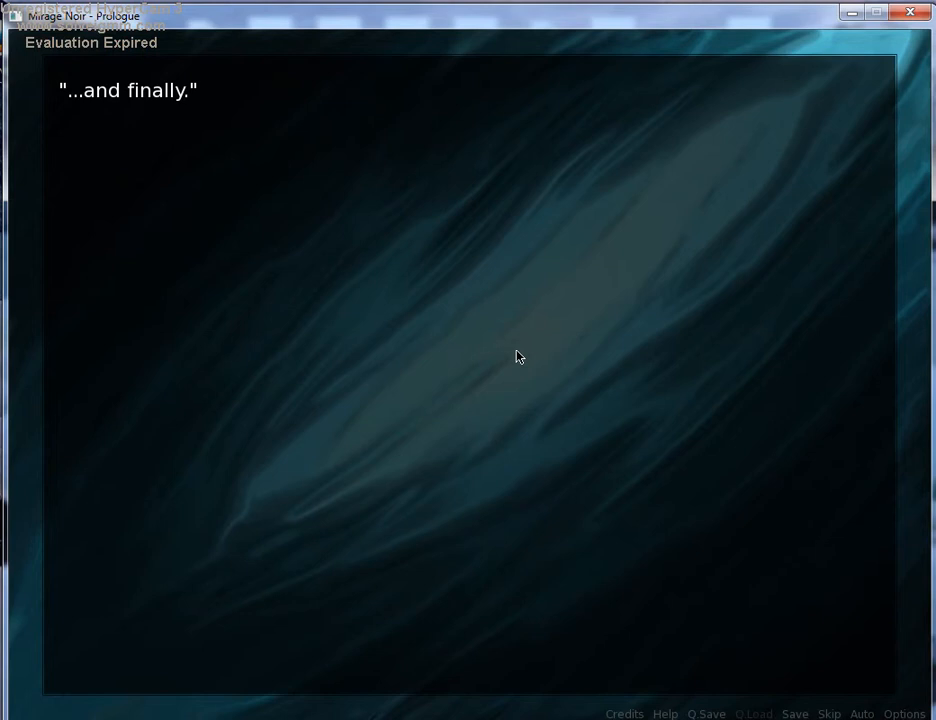
{"action": "left_click", "coordinate": [518, 356]}
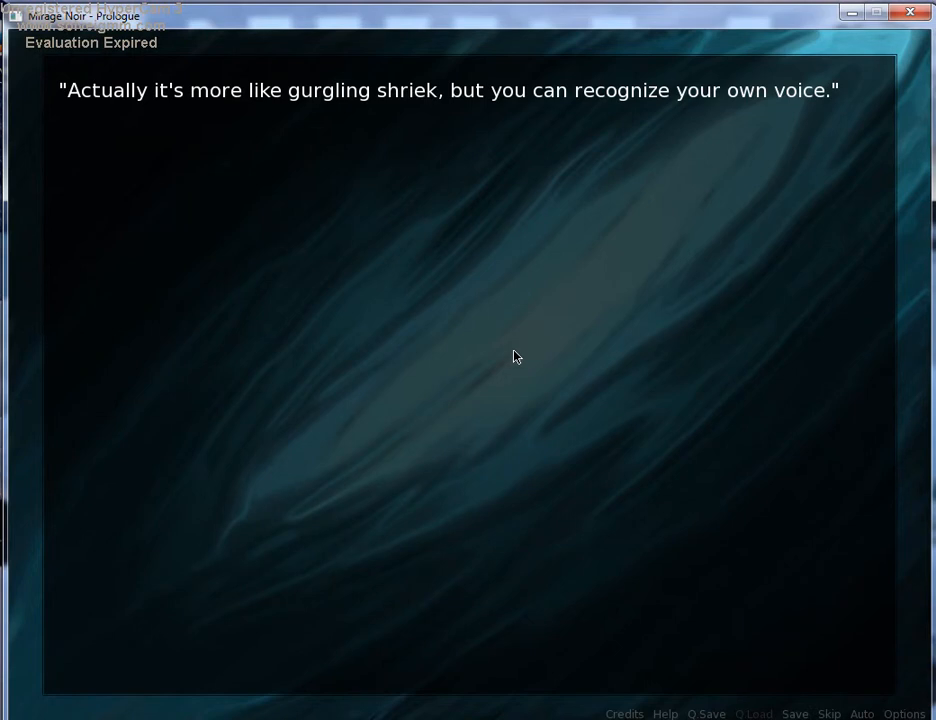
{"action": "left_click", "coordinate": [516, 356]}
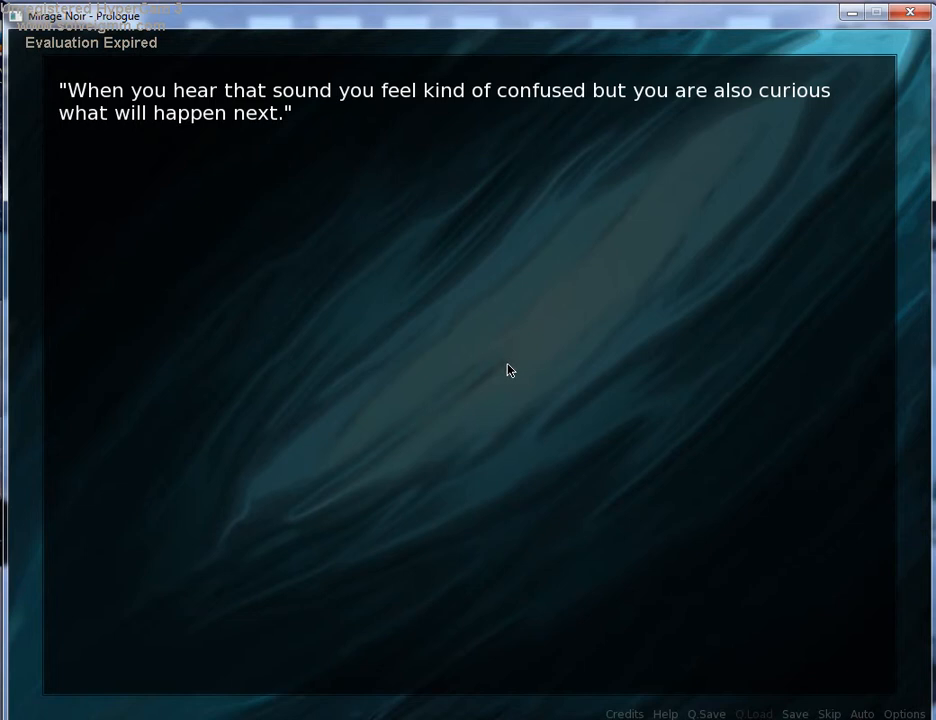
{"action": "mouse_move", "coordinate": [510, 378]}
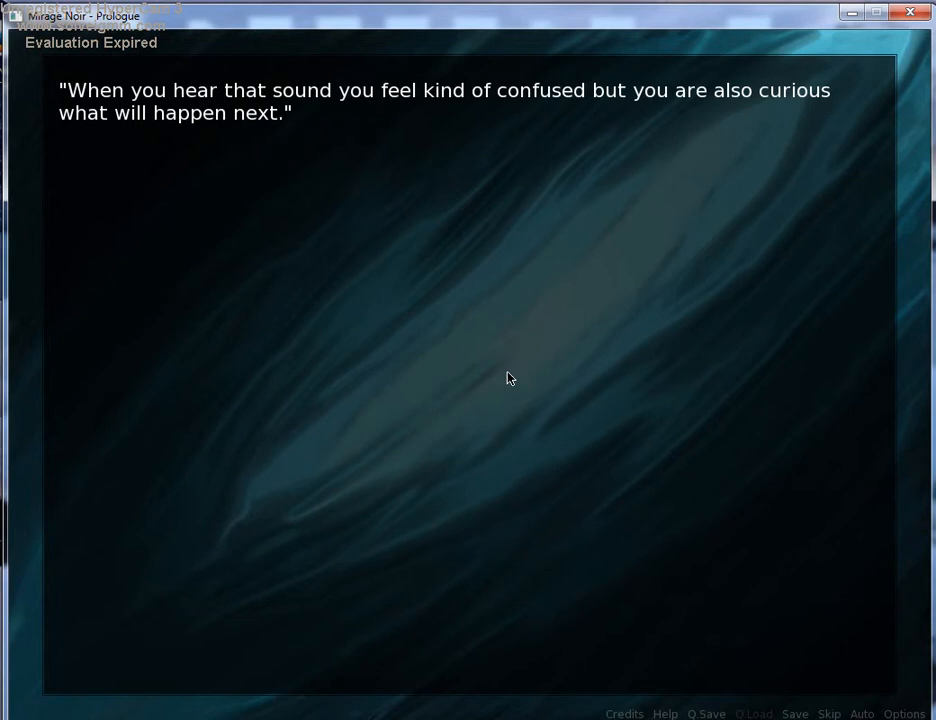
{"action": "mouse_move", "coordinate": [584, 420]}
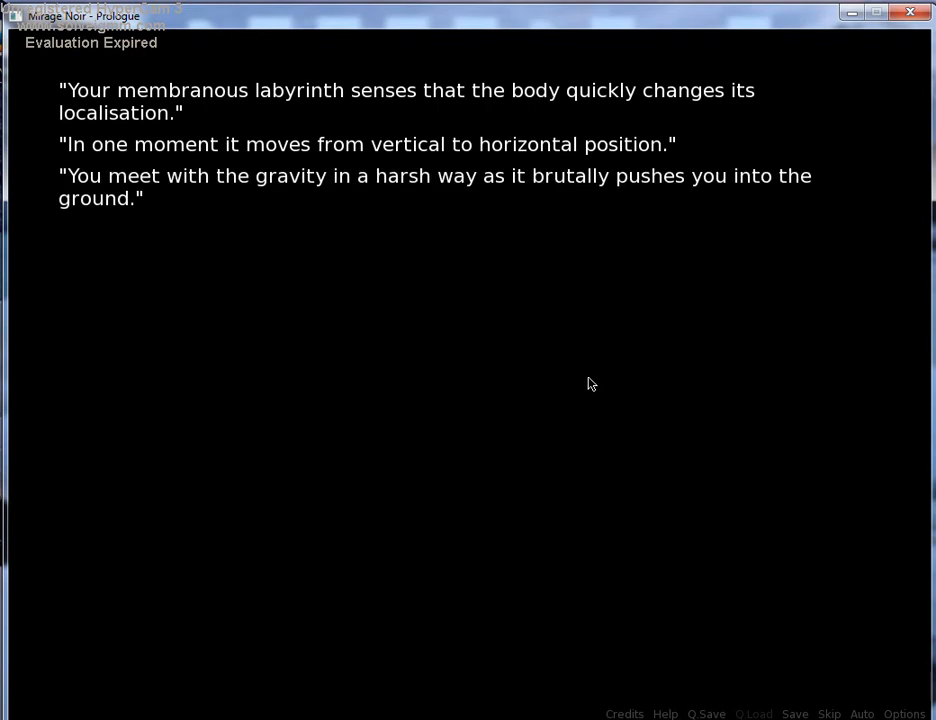
{"action": "mouse_move", "coordinate": [590, 378]}
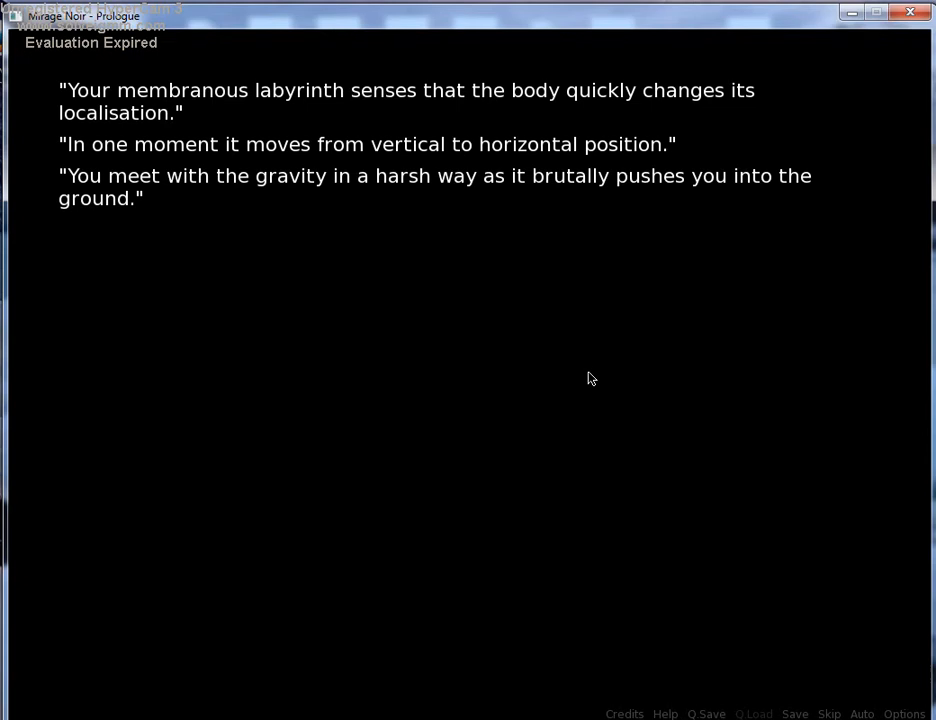
Advance through the painful fall line to the body sitting up and looking around
{"action": "left_click", "coordinate": [590, 378]}
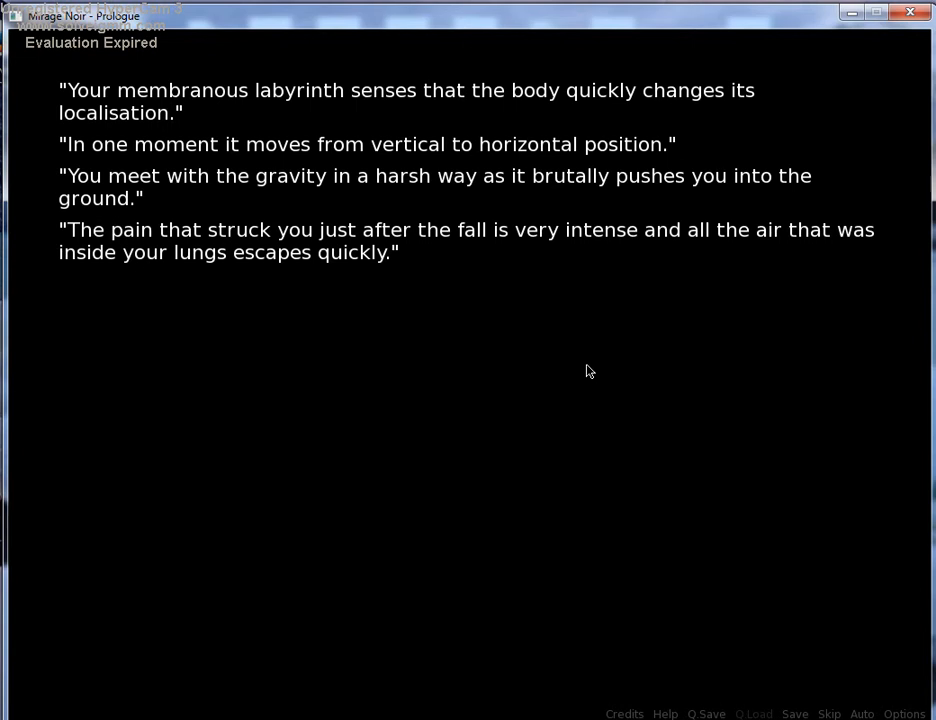
{"action": "mouse_move", "coordinate": [614, 112]}
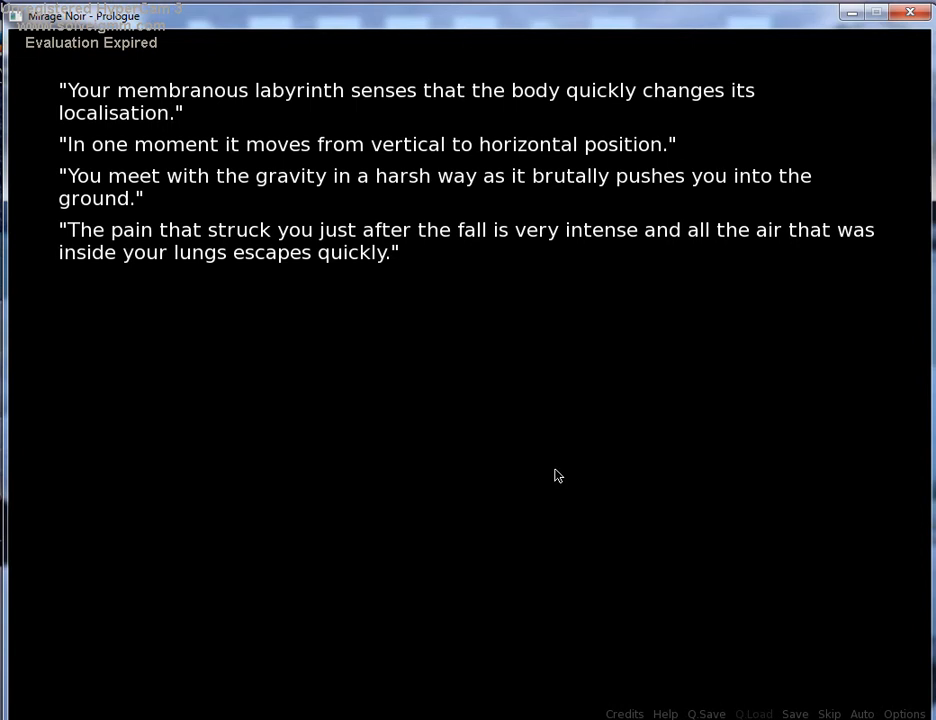
{"action": "mouse_move", "coordinate": [548, 492]}
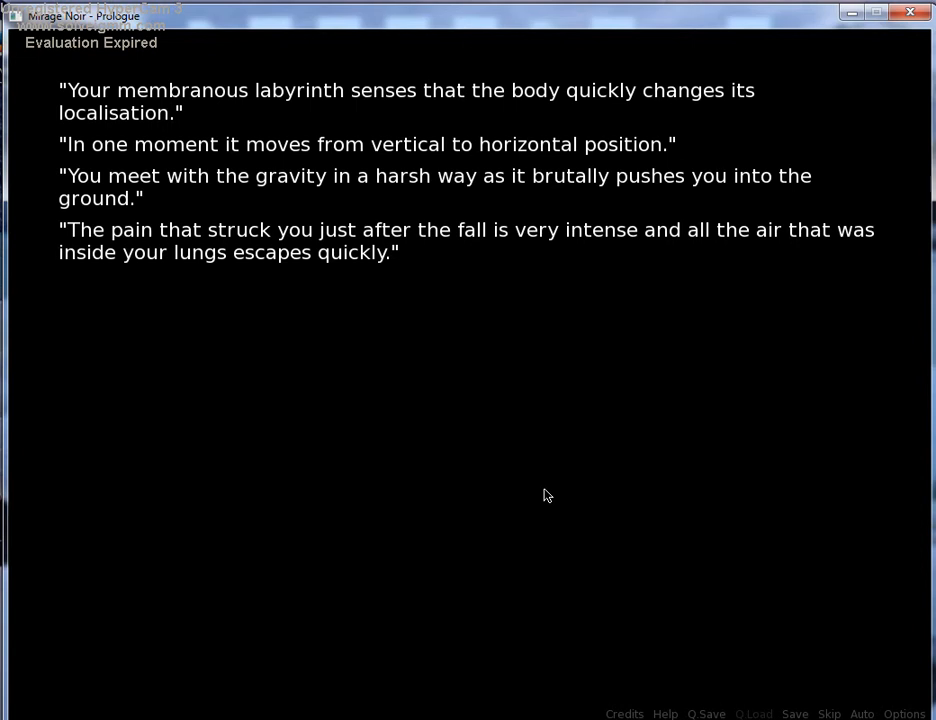
{"action": "mouse_move", "coordinate": [556, 480]}
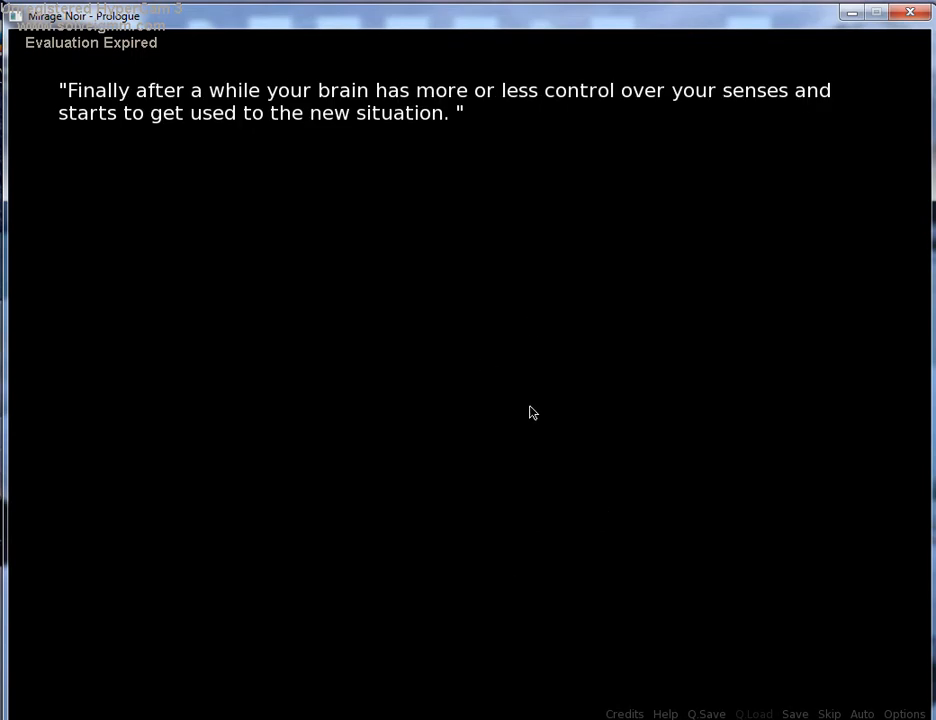
{"action": "mouse_move", "coordinate": [368, 388]}
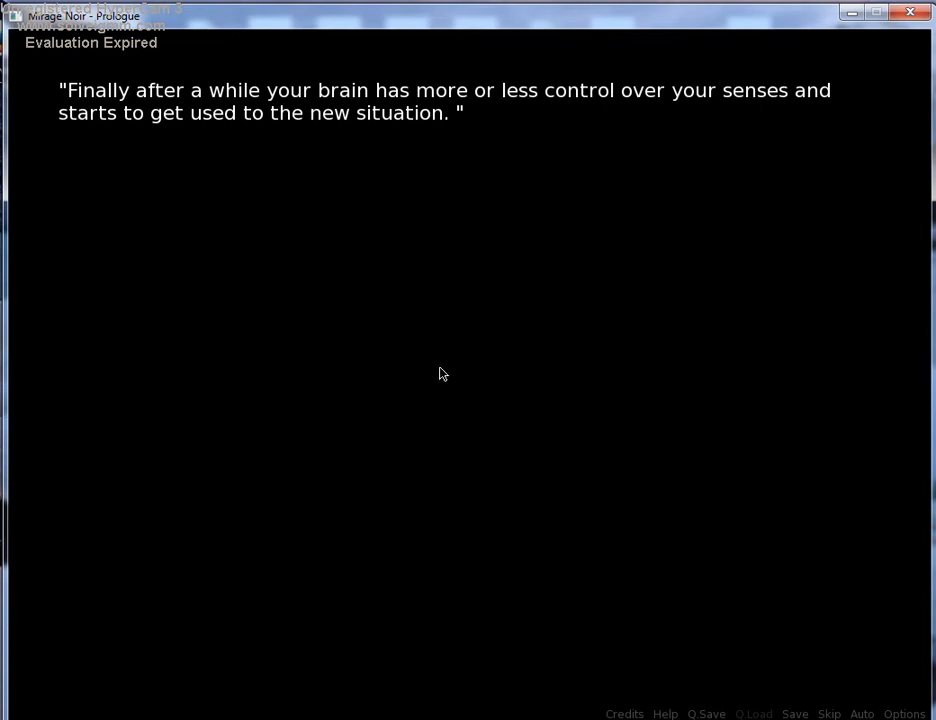
{"action": "left_click", "coordinate": [444, 374]}
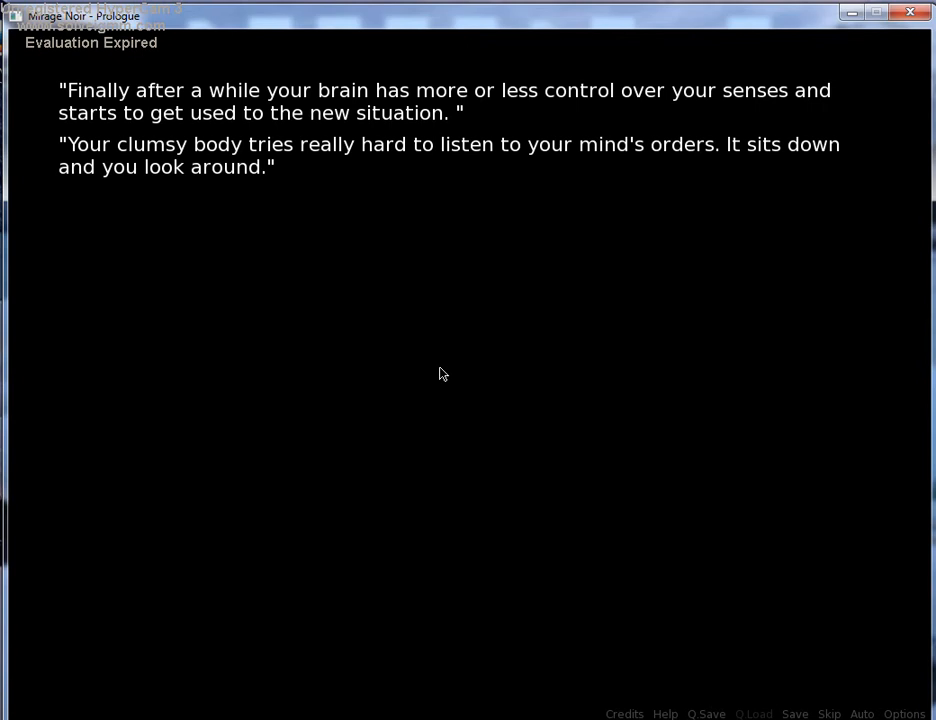
{"action": "mouse_move", "coordinate": [472, 340]}
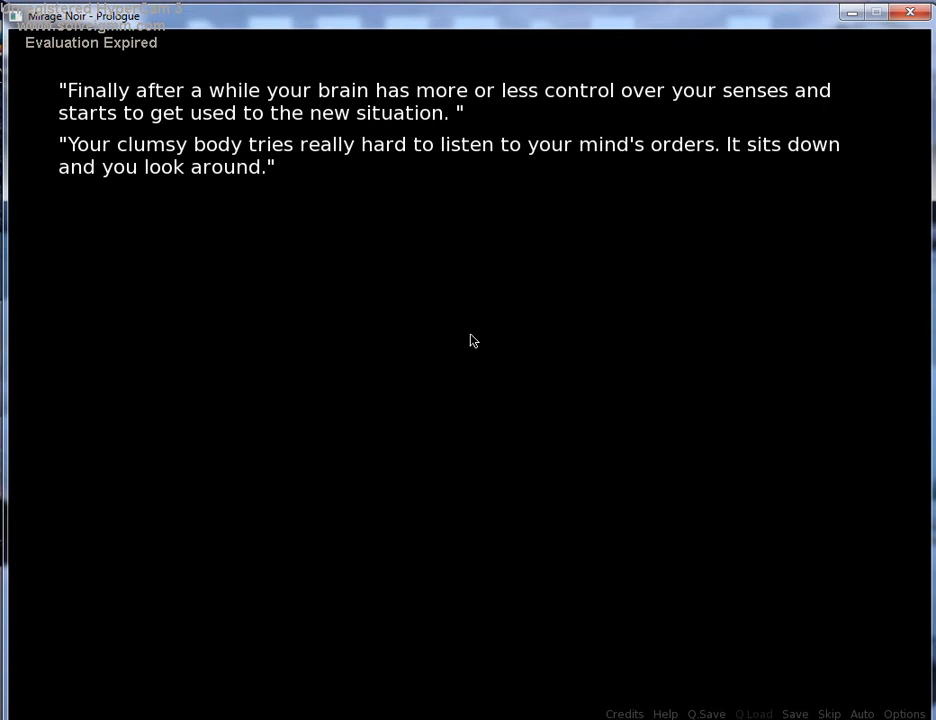
{"action": "mouse_move", "coordinate": [454, 364]}
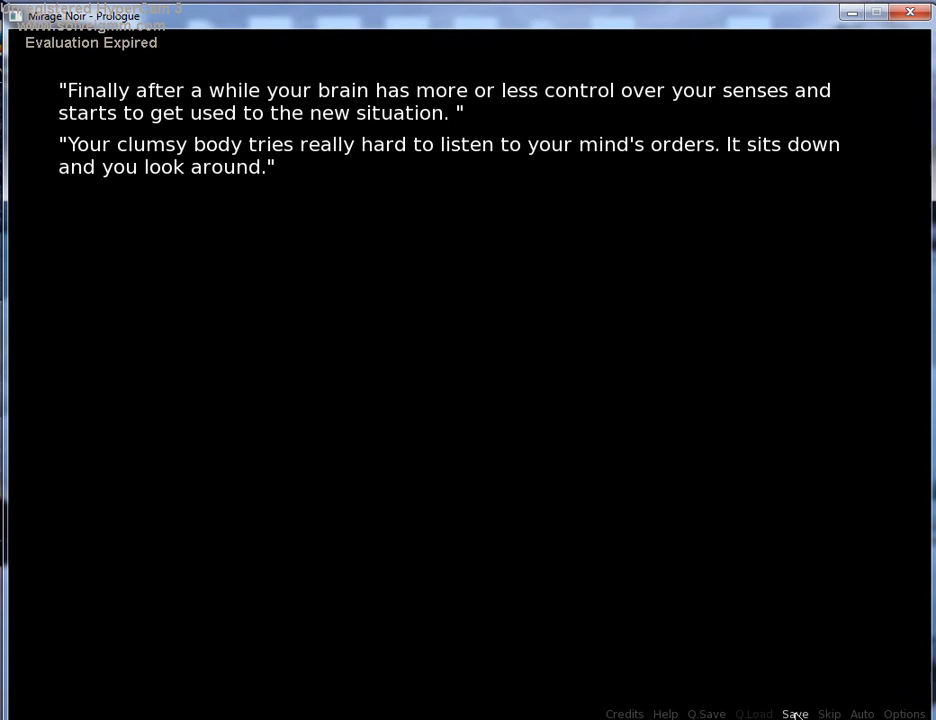
Save the current progress into save slot 1 from the quick menu
{"action": "left_click", "coordinate": [796, 712]}
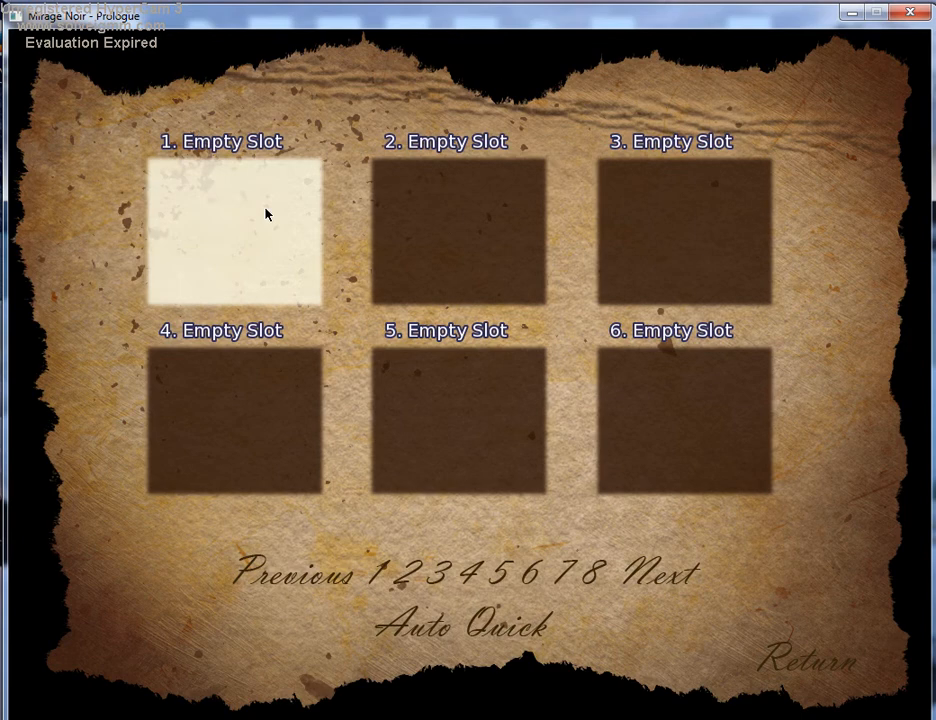
{"action": "left_click", "coordinate": [232, 232]}
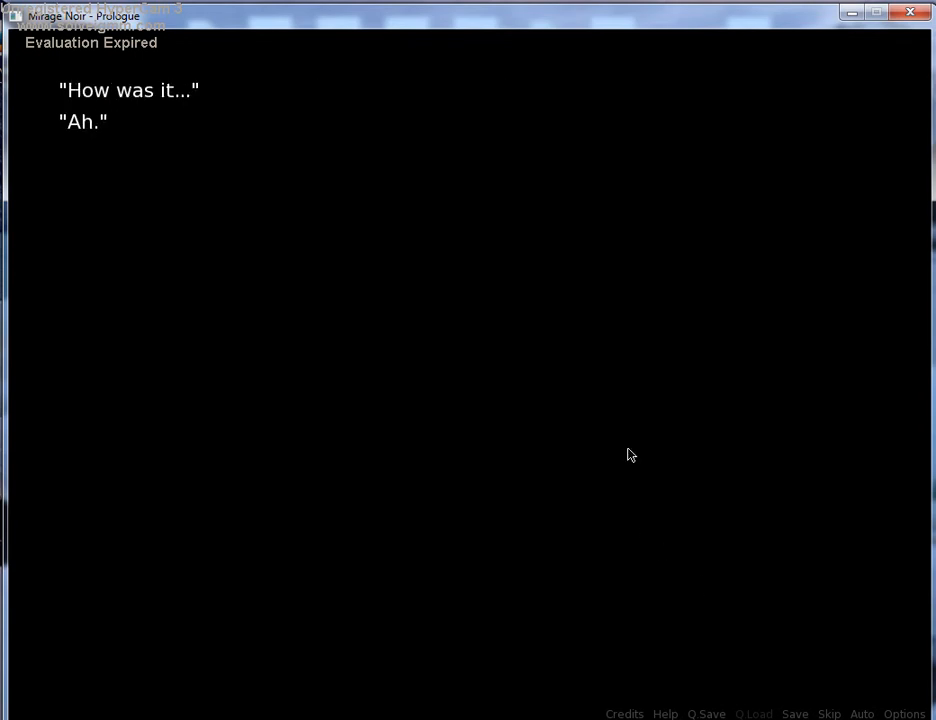
Advance past the "How was it..." and "Ah." exchange into the moonlit scene
{"action": "left_click", "coordinate": [630, 456]}
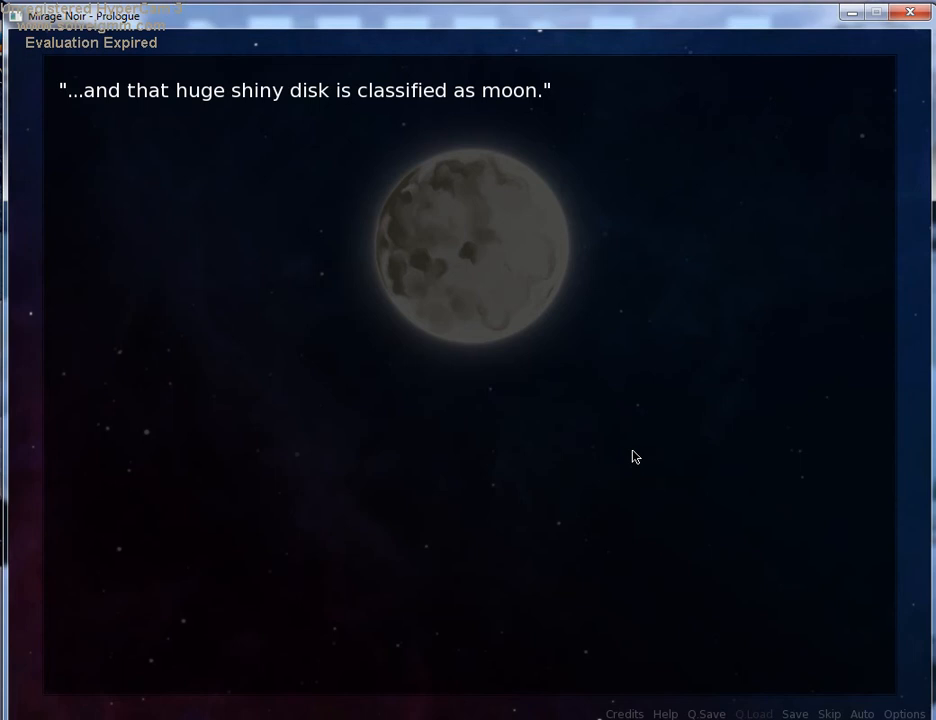
{"action": "mouse_move", "coordinate": [640, 452]}
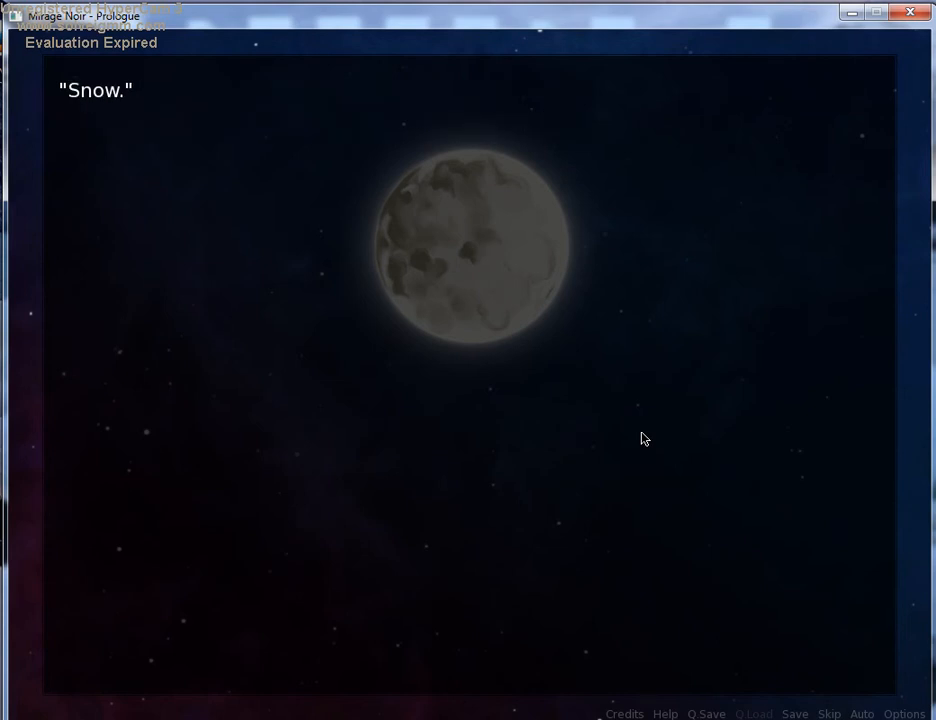
Advance past the Snow and Meadow lines of the moonlit night scene
{"action": "left_click", "coordinate": [470, 400]}
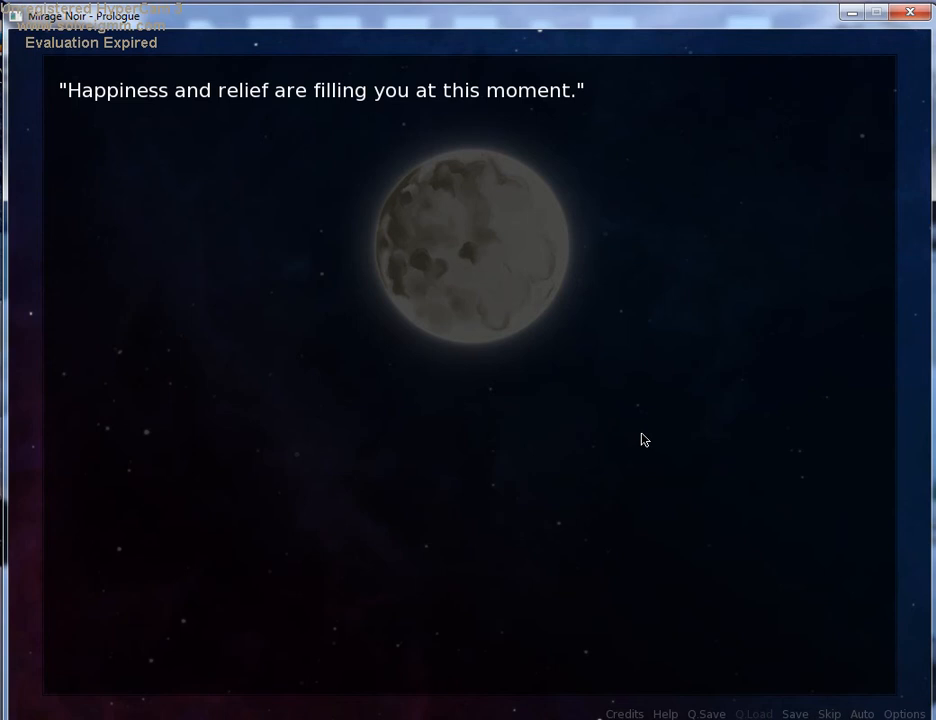
{"action": "left_click", "coordinate": [644, 440]}
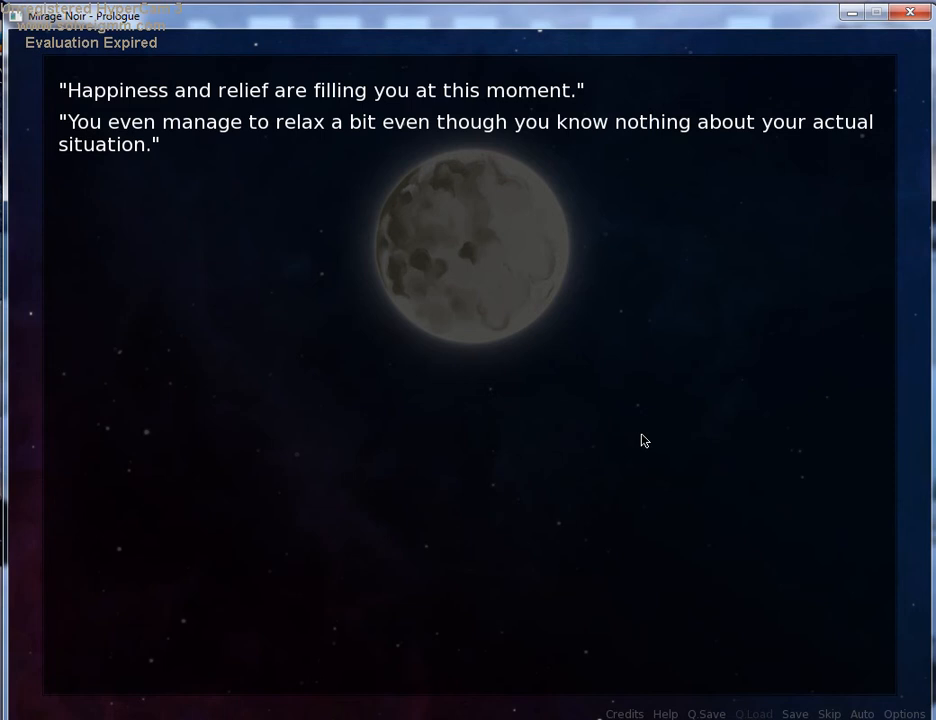
{"action": "mouse_move", "coordinate": [618, 448]}
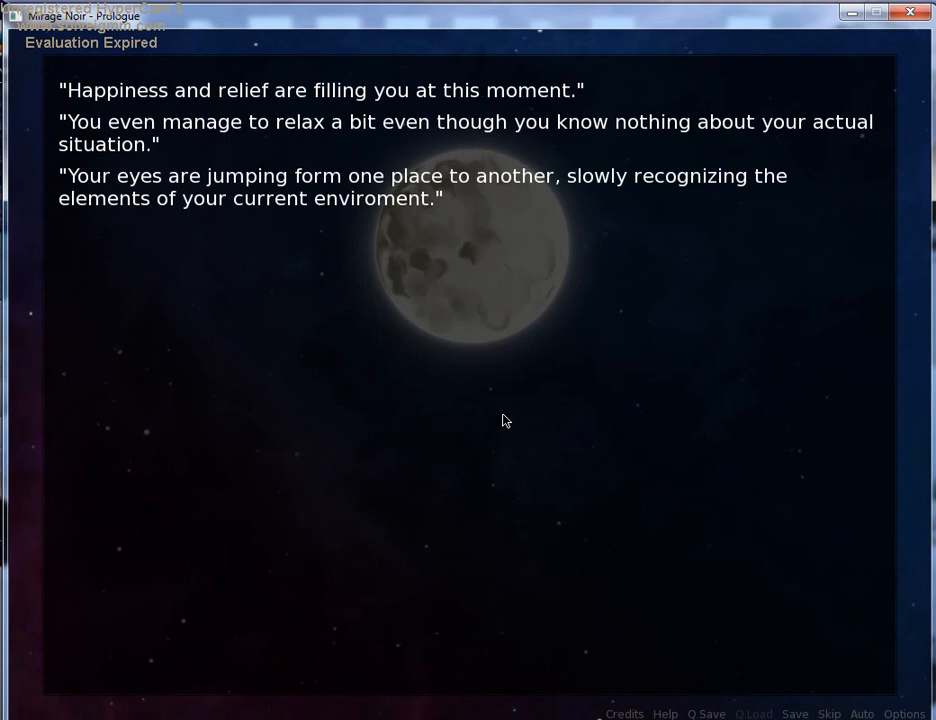
{"action": "mouse_move", "coordinate": [616, 474]}
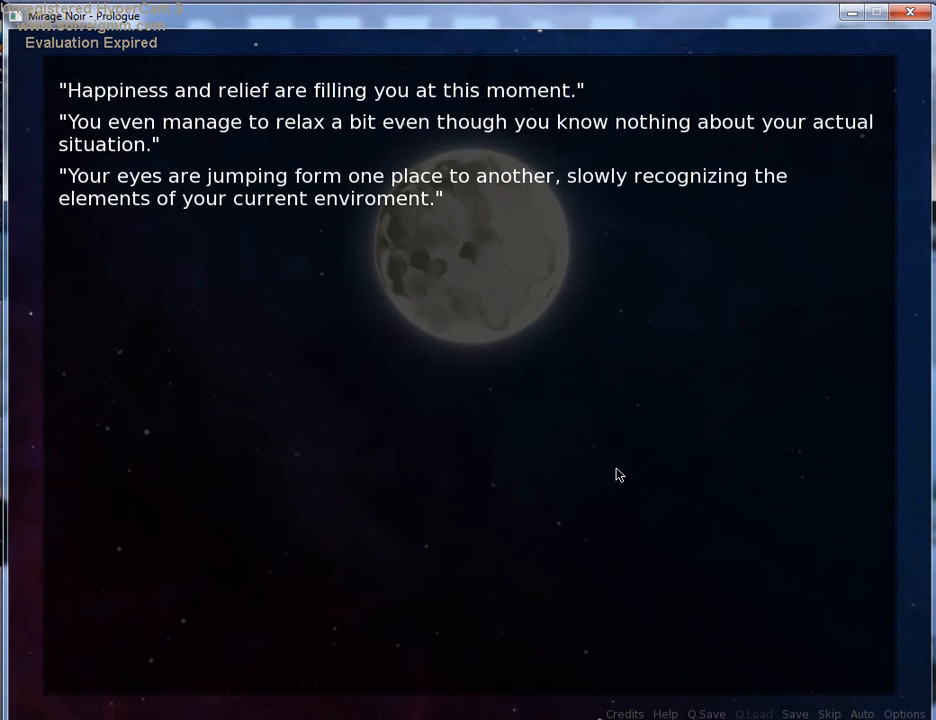
{"action": "mouse_move", "coordinate": [658, 478]}
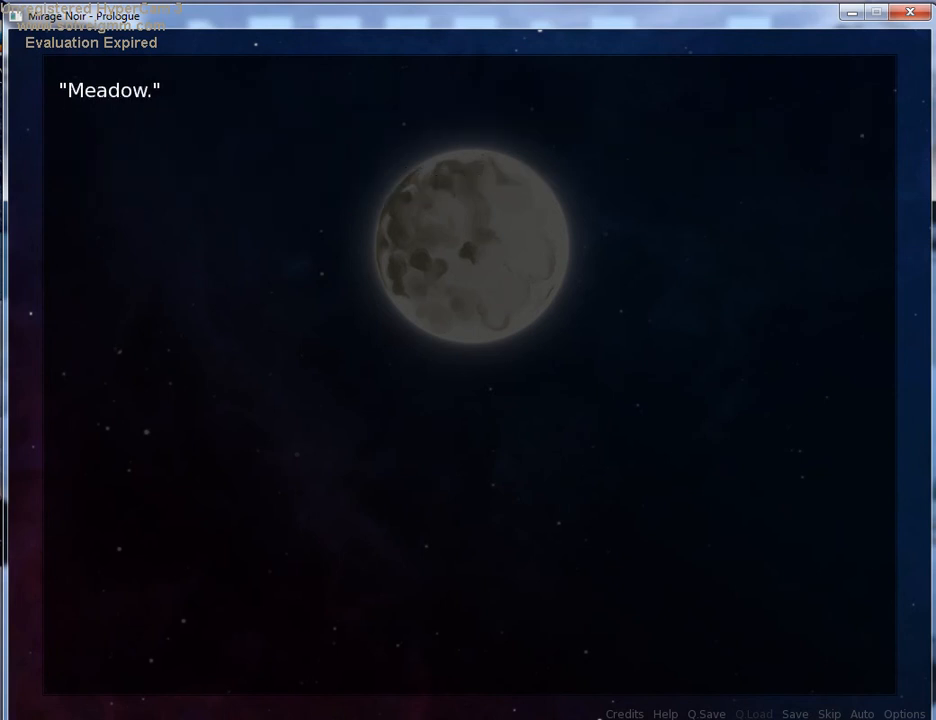
{"action": "mouse_move", "coordinate": [546, 470]}
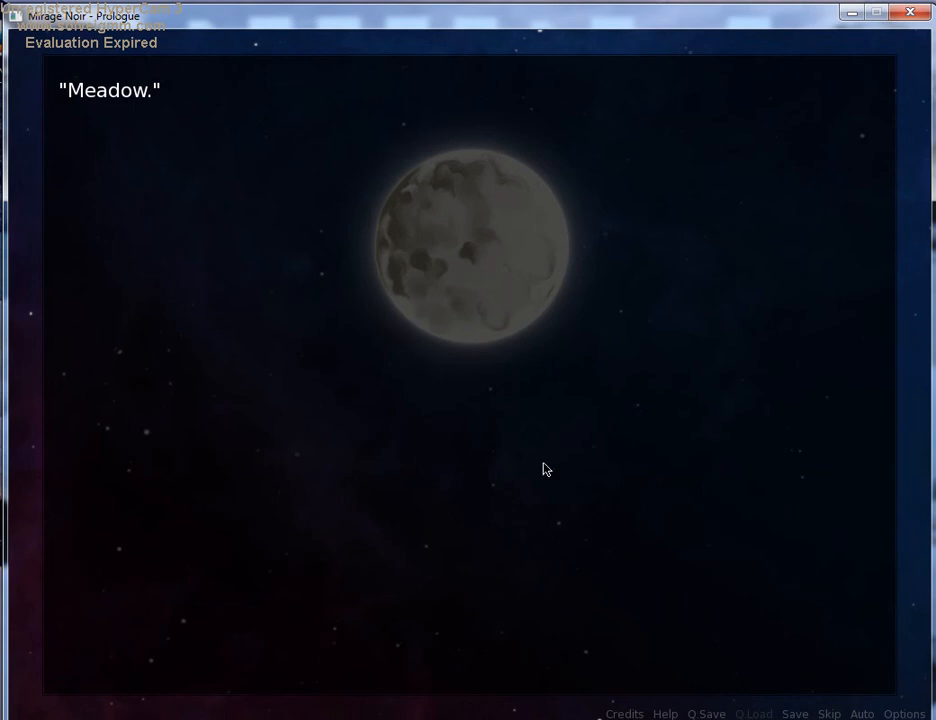
{"action": "mouse_move", "coordinate": [686, 404]}
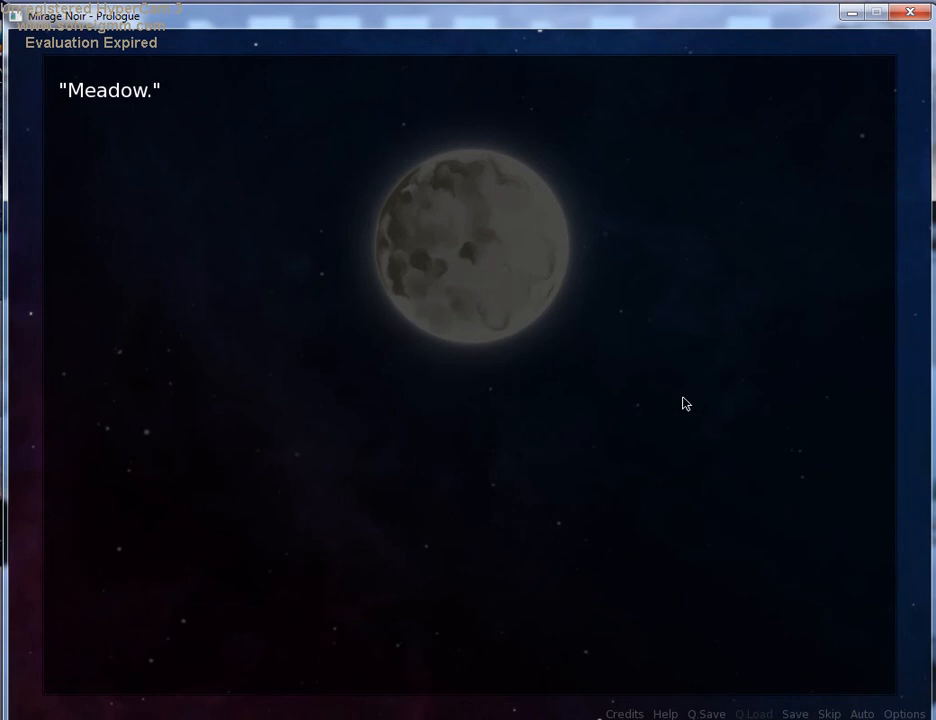
{"action": "left_click", "coordinate": [670, 414]}
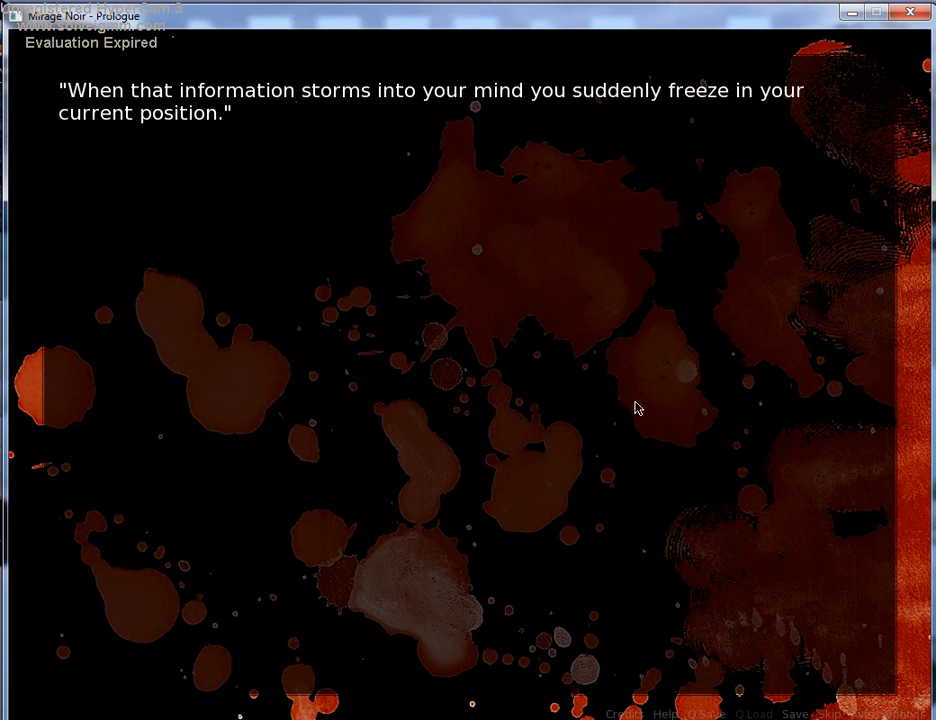
{"action": "mouse_move", "coordinate": [688, 452]}
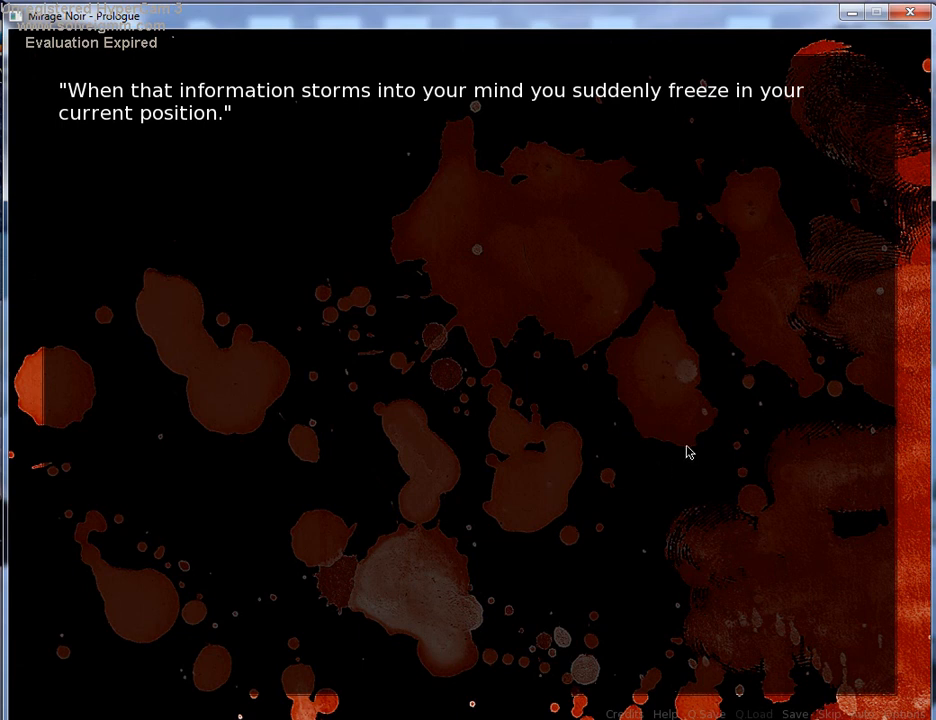
Advance the blood-splattered scene narration to the smell on the breeze line
{"action": "left_click", "coordinate": [684, 430]}
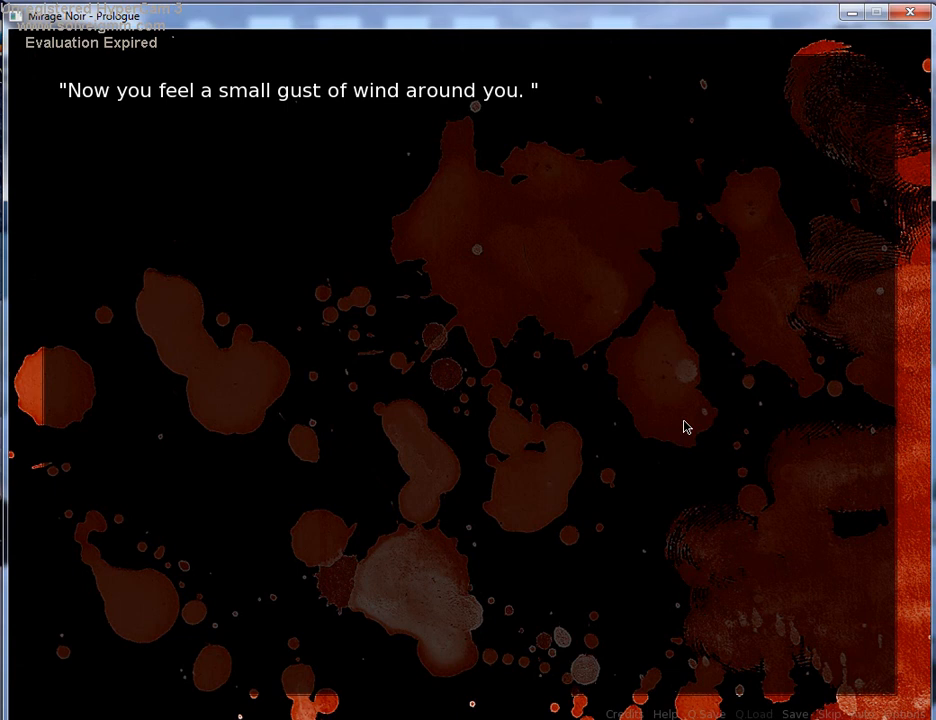
{"action": "mouse_move", "coordinate": [688, 438]}
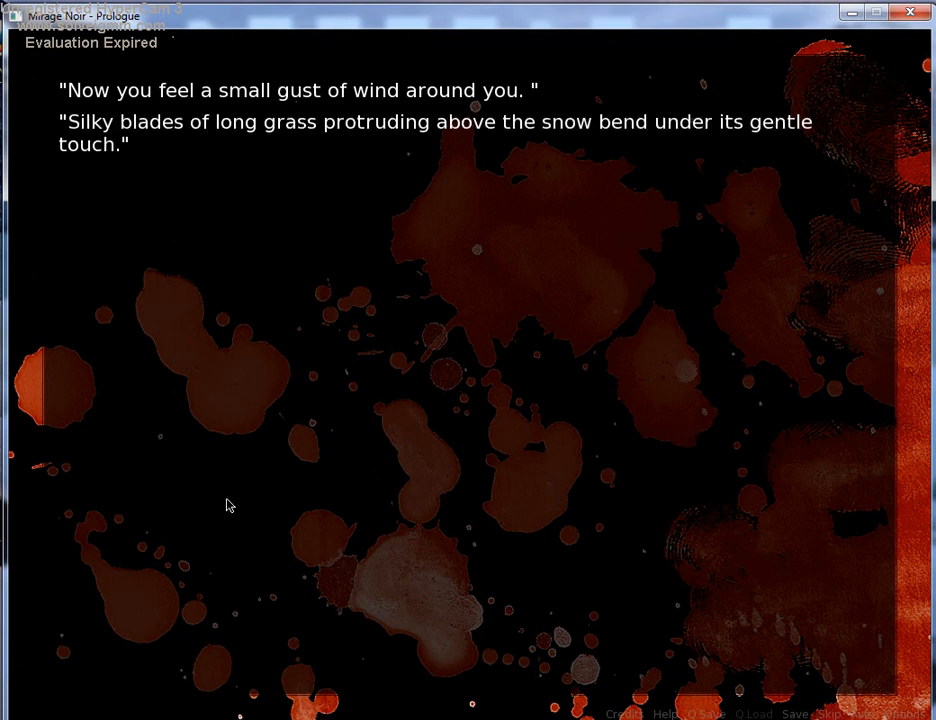
{"action": "mouse_move", "coordinate": [586, 436]}
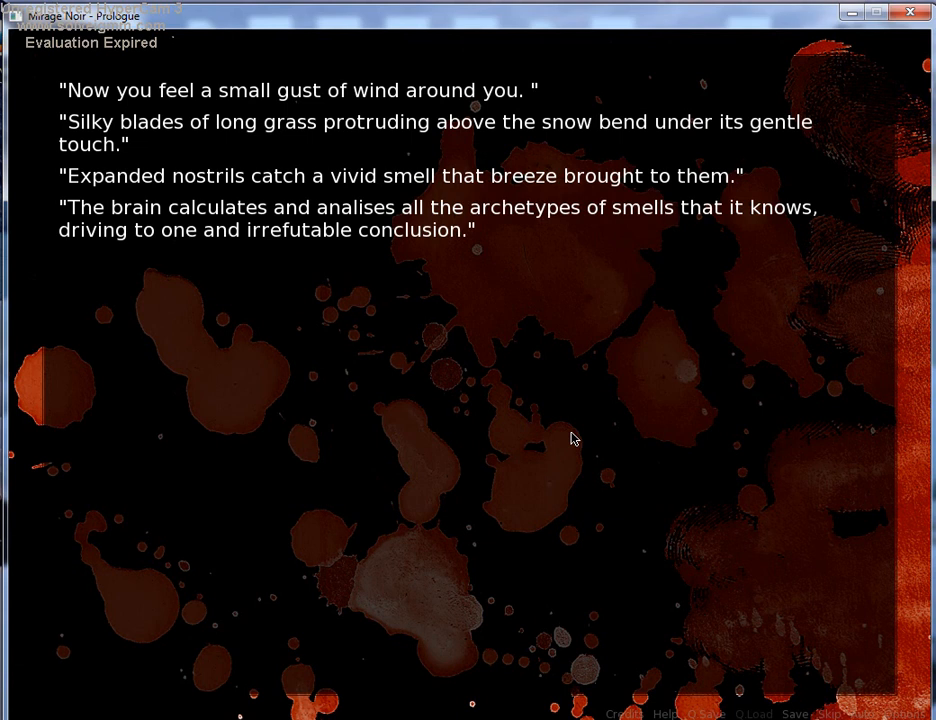
{"action": "mouse_move", "coordinate": [832, 552]}
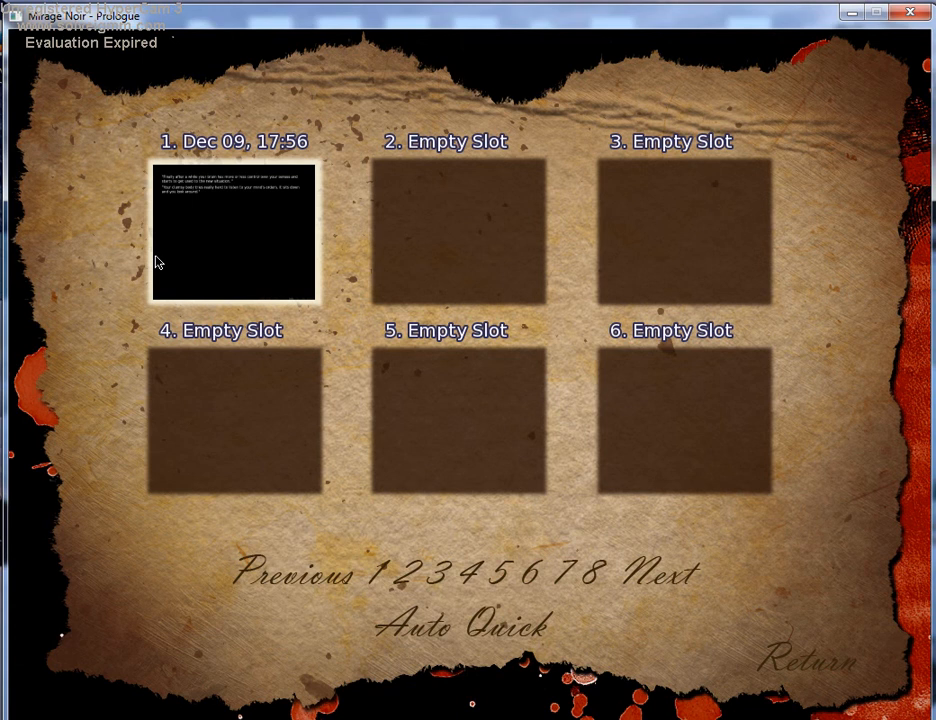
Overwrite save slot 1 with the blood-splatter scene, confirming the replacement
{"action": "left_click", "coordinate": [232, 232]}
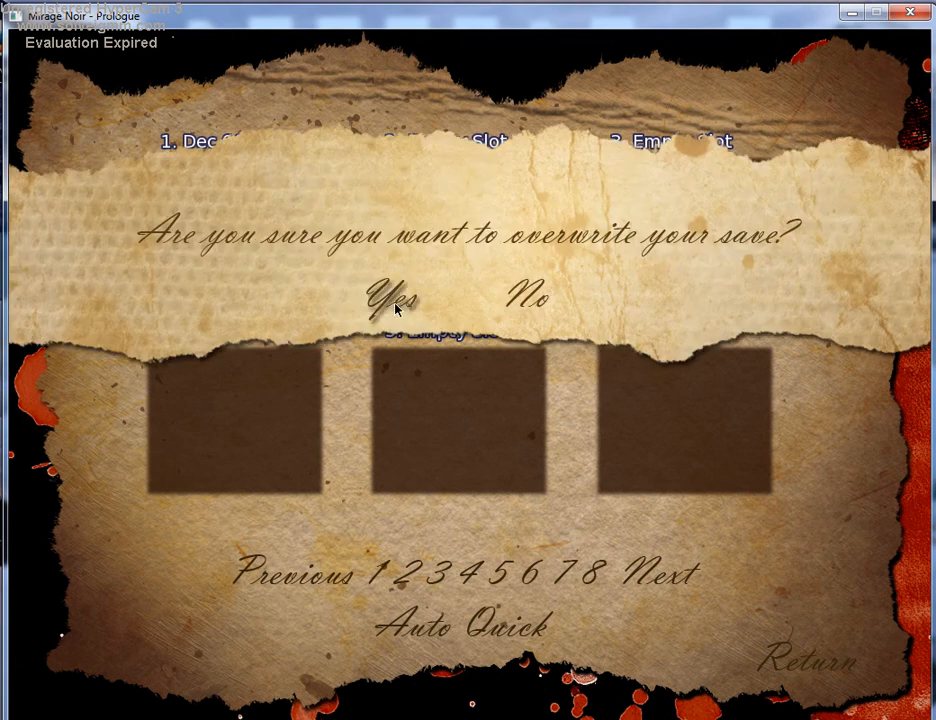
{"action": "left_click", "coordinate": [392, 296]}
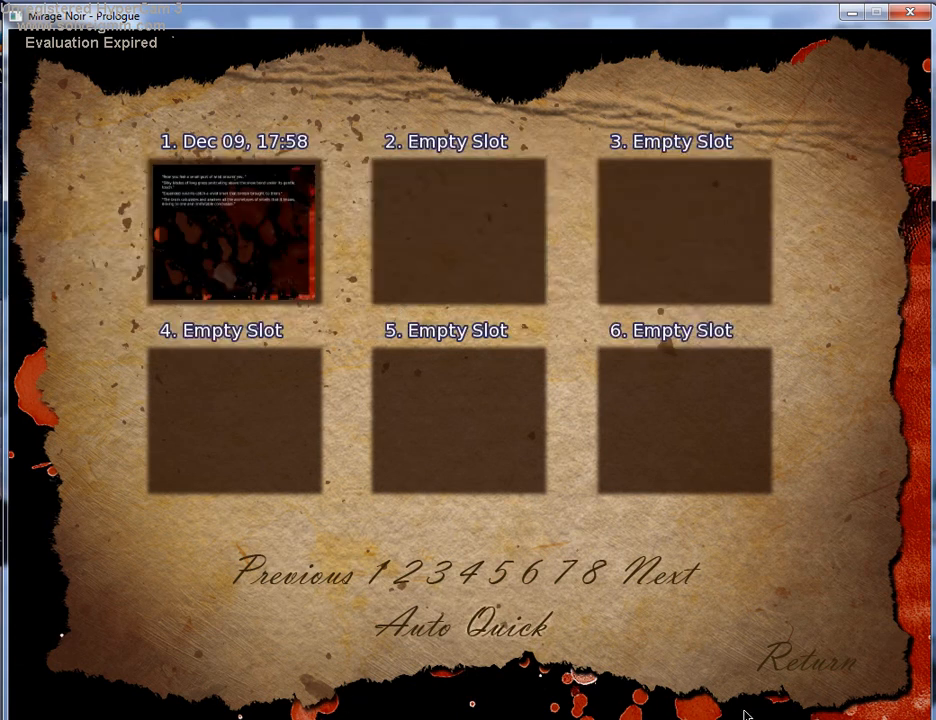